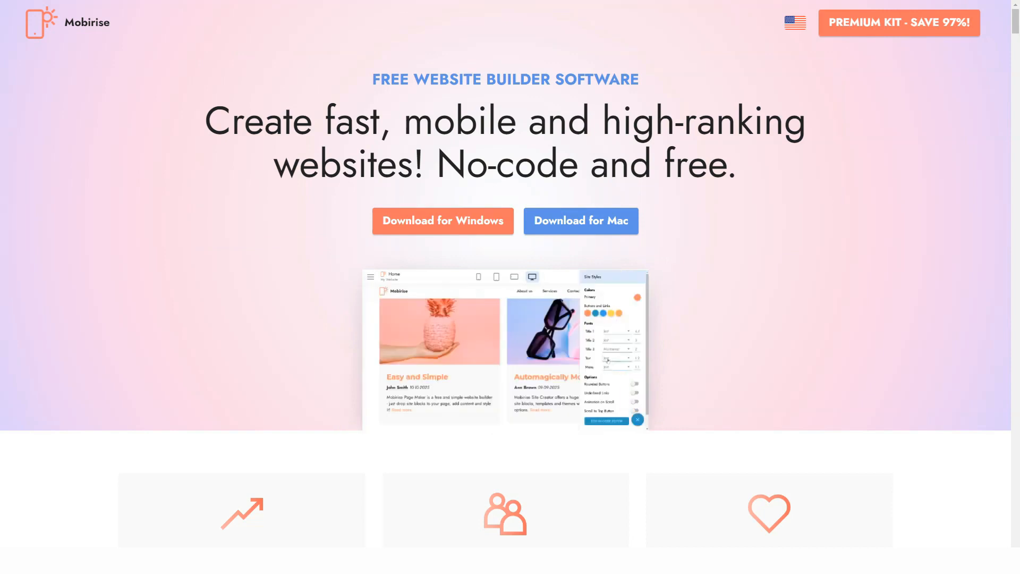
# - Scroll past the hero to the What is Mobirise, Who is it for and Why Mobirise cards
pyautogui.scroll(-3)
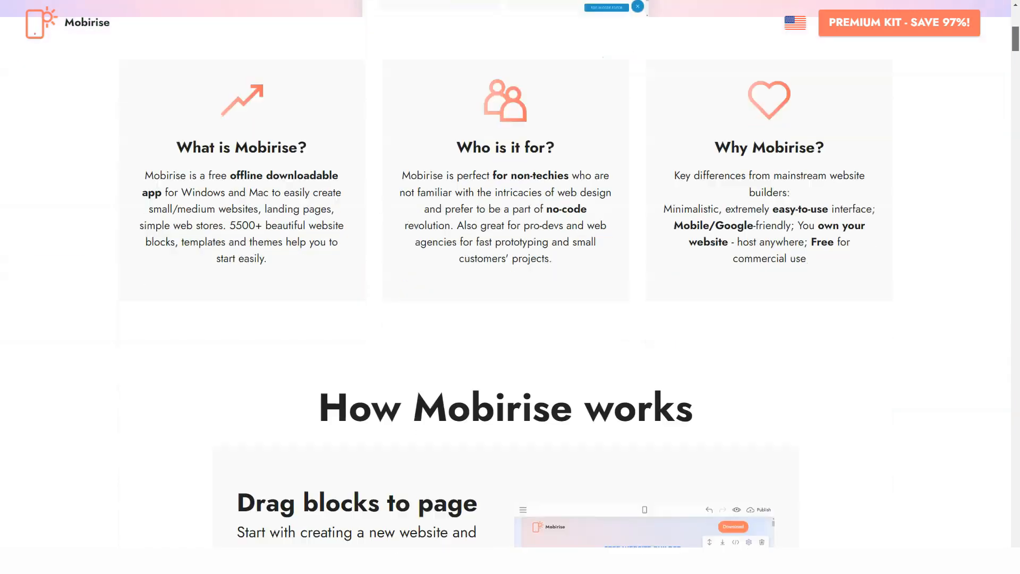
pyautogui.scroll(-3)
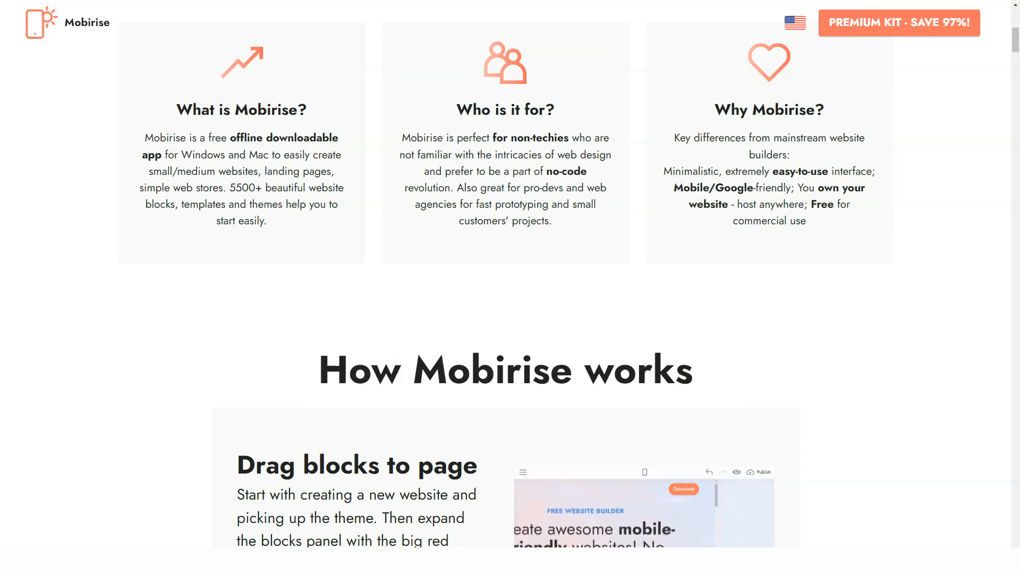
# - Scroll through Drag blocks to page, Edit and style inline, and Set block parameters to the 5500+ blocks section
pyautogui.scroll(-3)
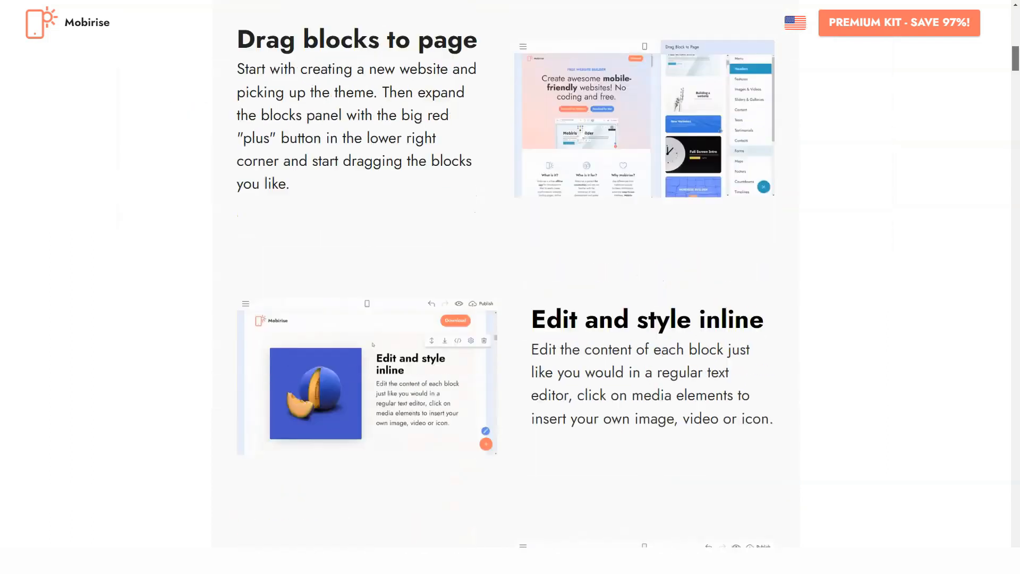
pyautogui.scroll(-3)
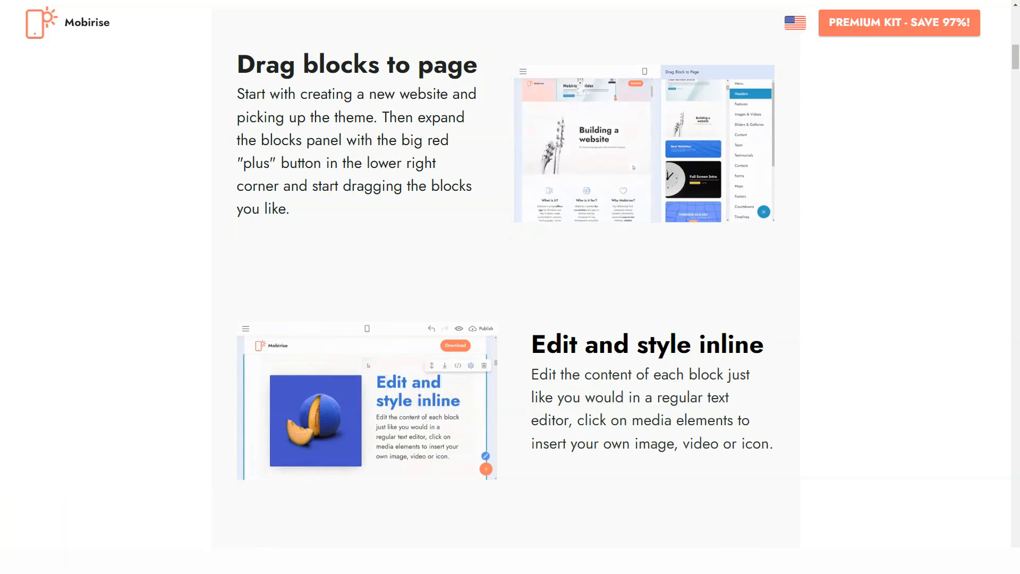
pyautogui.scroll(-3)
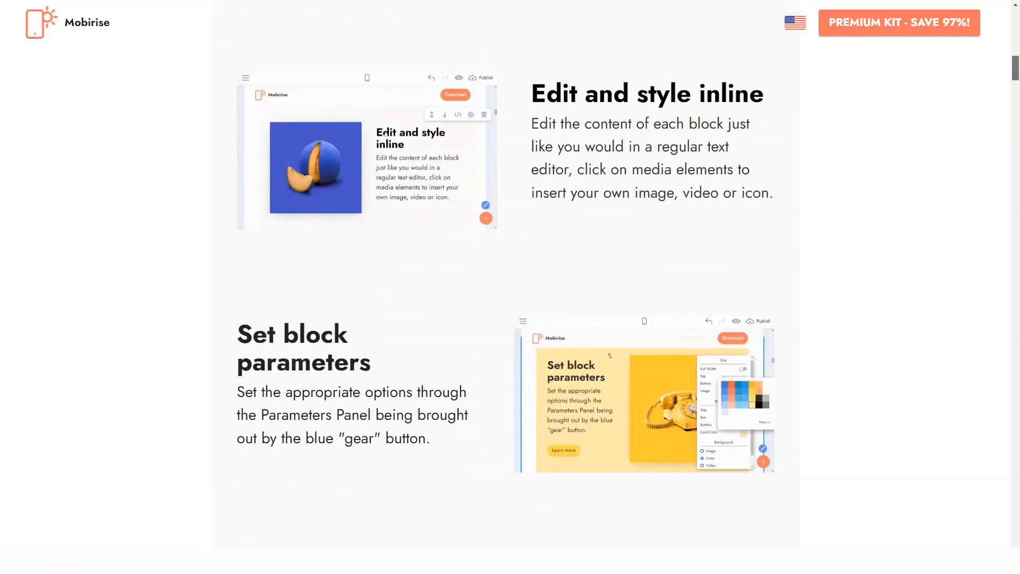
pyautogui.scroll(-3)
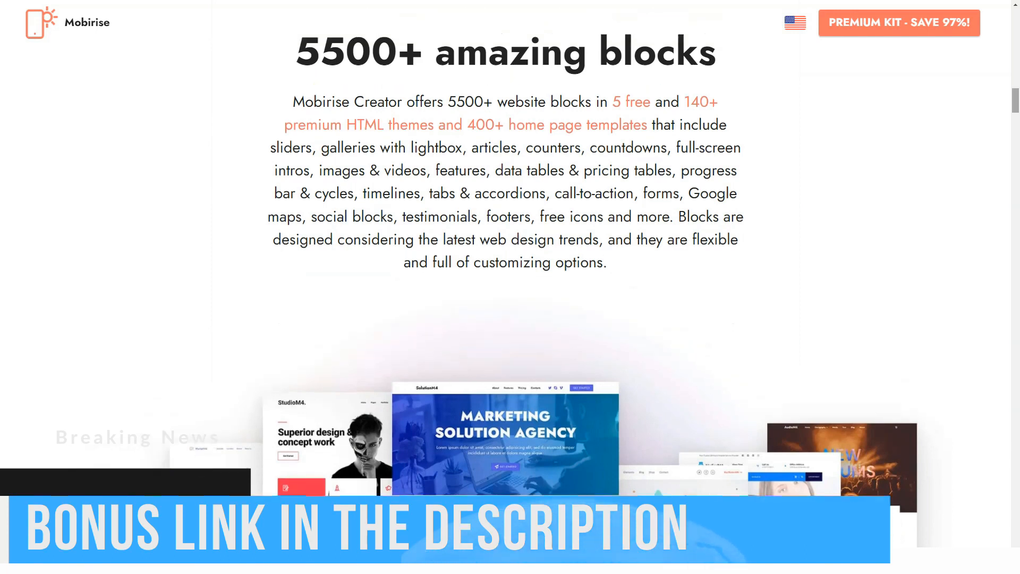
# - Scroll past the blocks showcase, Free Download, no-code, unique-site and mobile features to It's easy and simple
pyautogui.moveTo(269, 147); pyautogui.dragTo(741, 147)
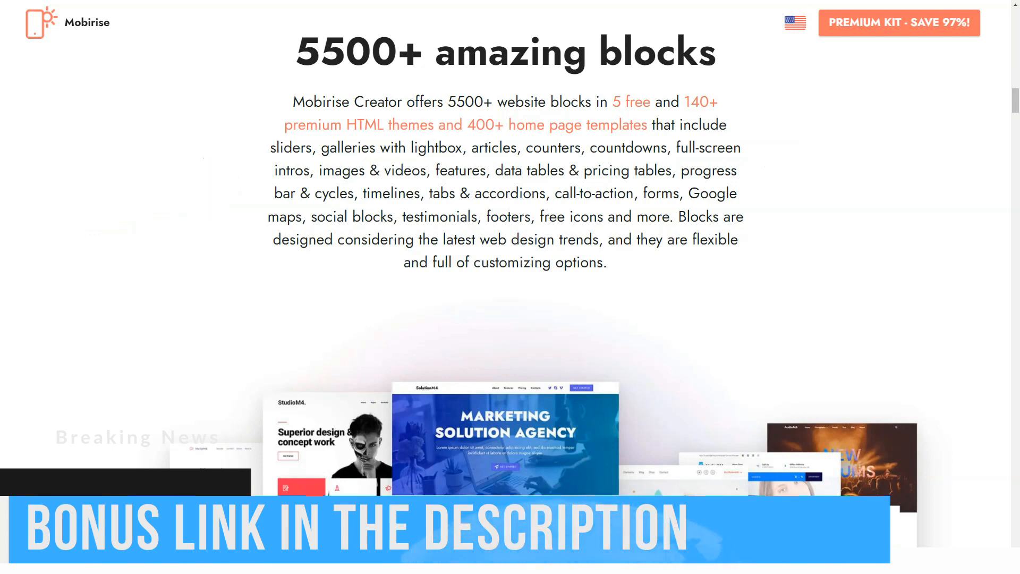
pyautogui.scroll(-3)
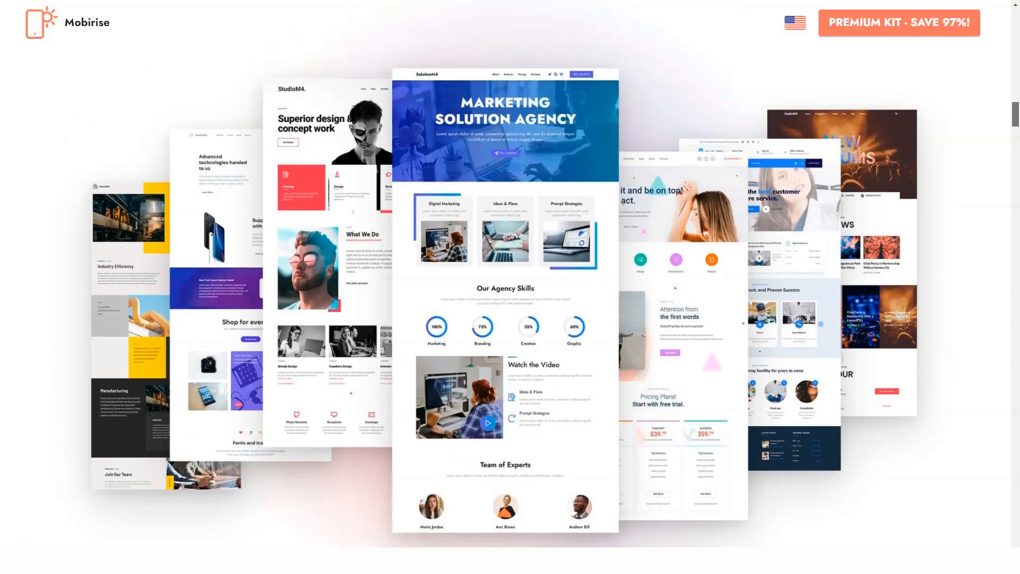
pyautogui.scroll(-3)
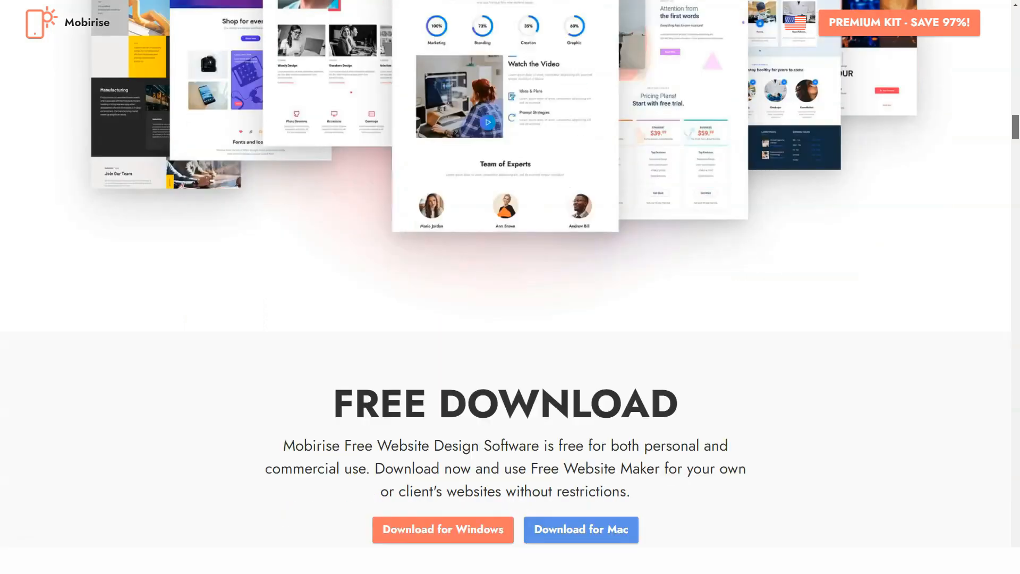
pyautogui.scroll(-3)
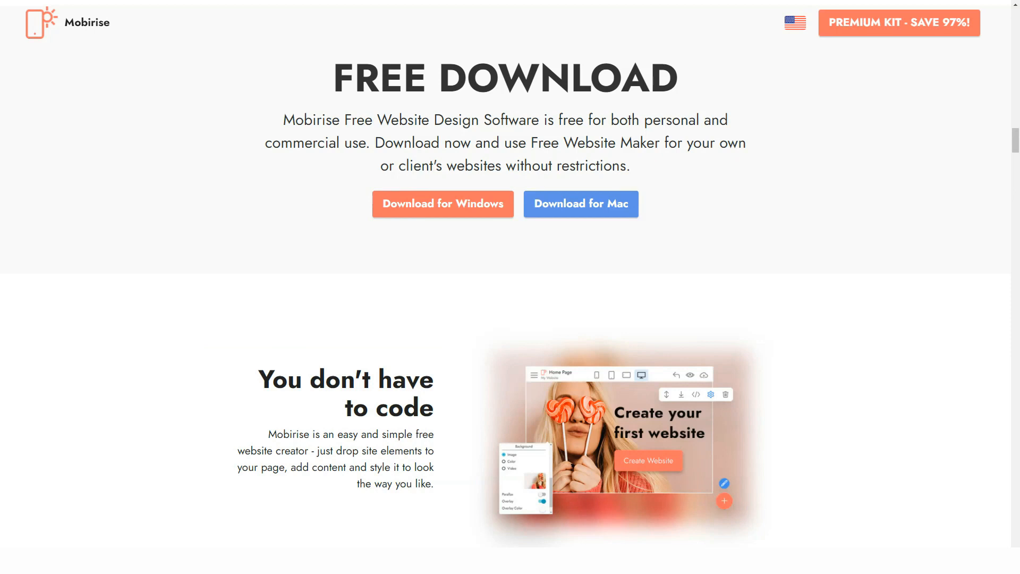
pyautogui.scroll(-3)
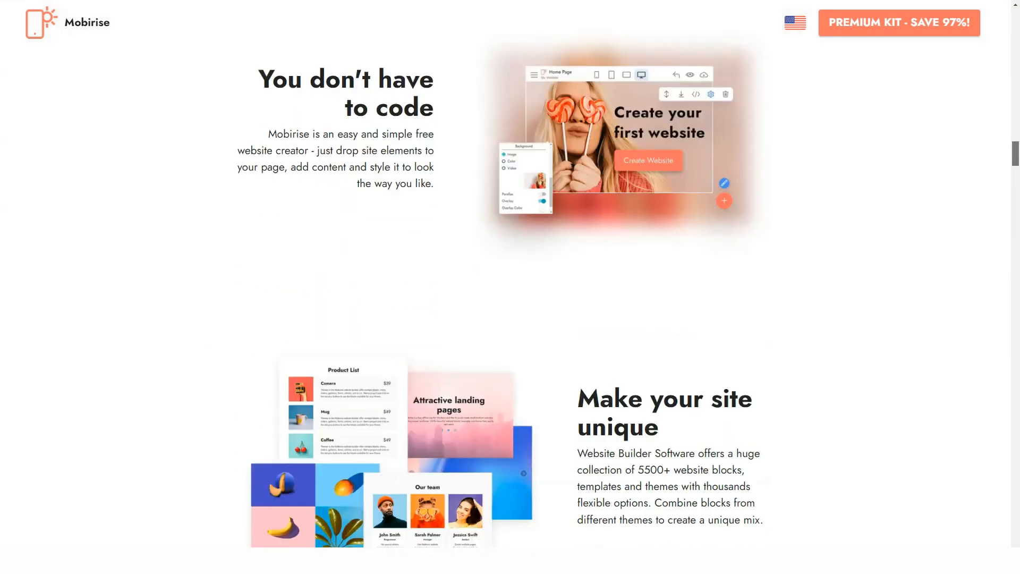
pyautogui.scroll(-3)
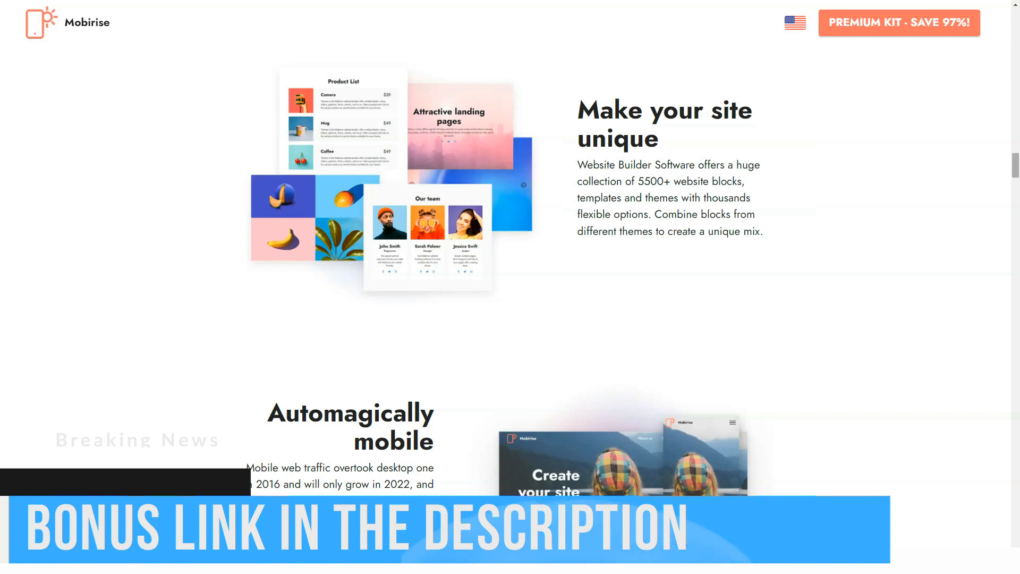
pyautogui.scroll(-3)
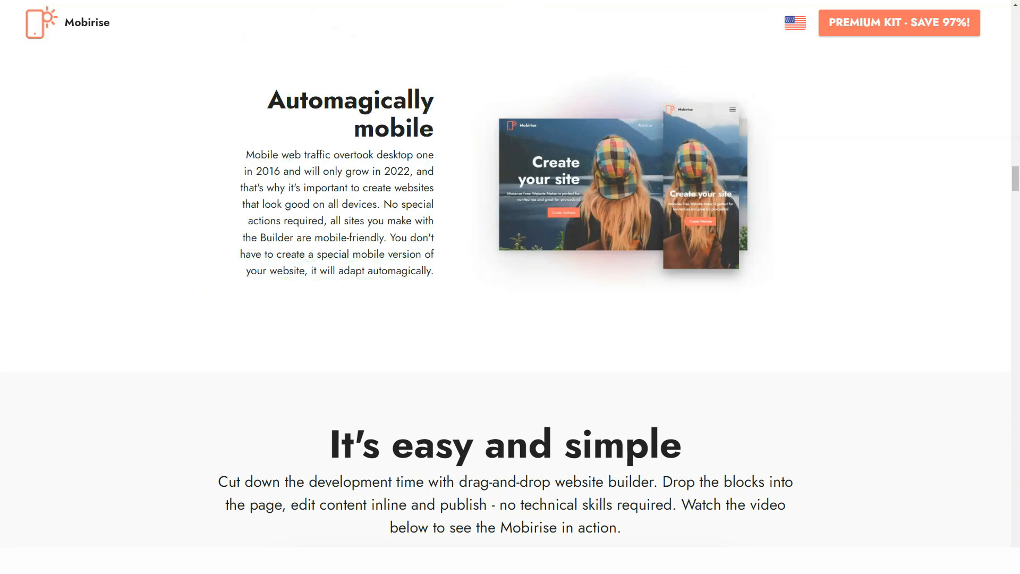
# - Start the Mobirise 5 demo video and watch the block panel demo
pyautogui.scroll(-3)
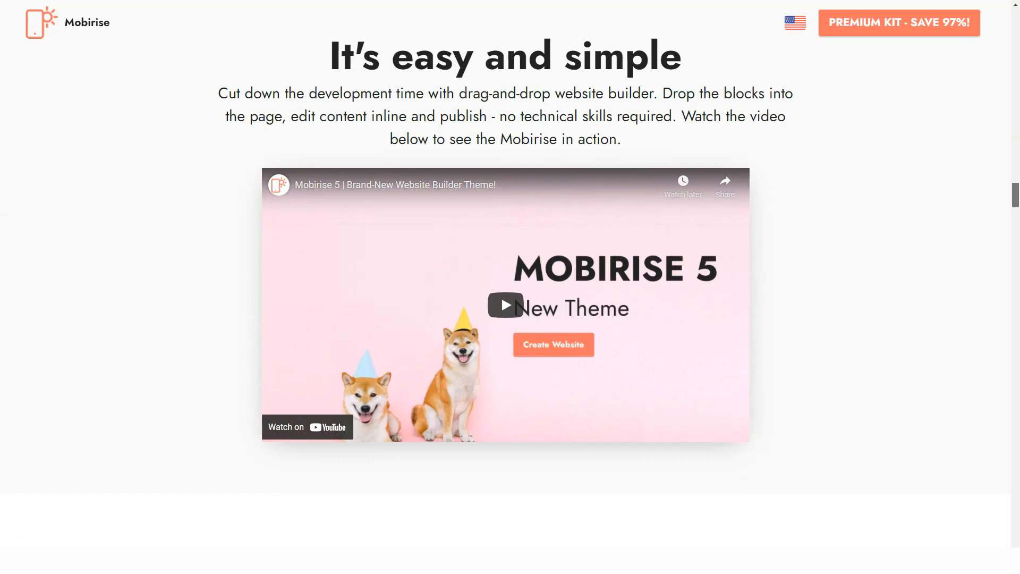
pyautogui.scroll(-3)
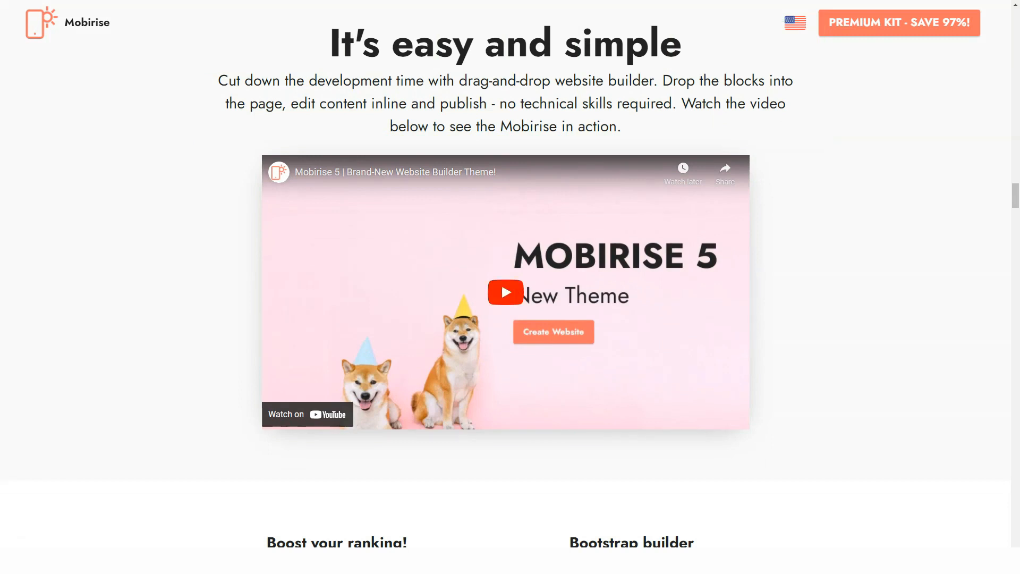
pyautogui.click(505, 292)
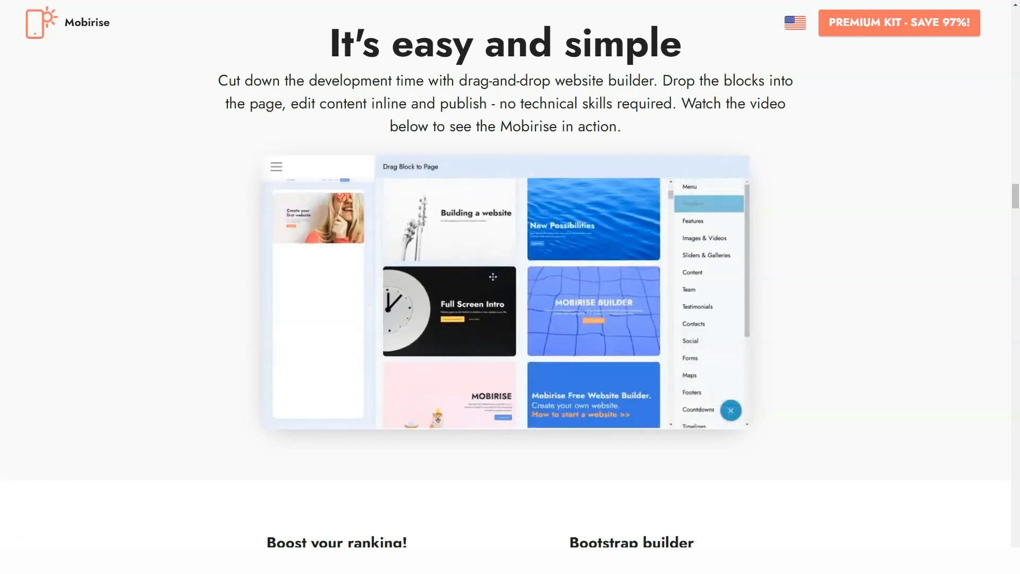
pyautogui.click(708, 201)
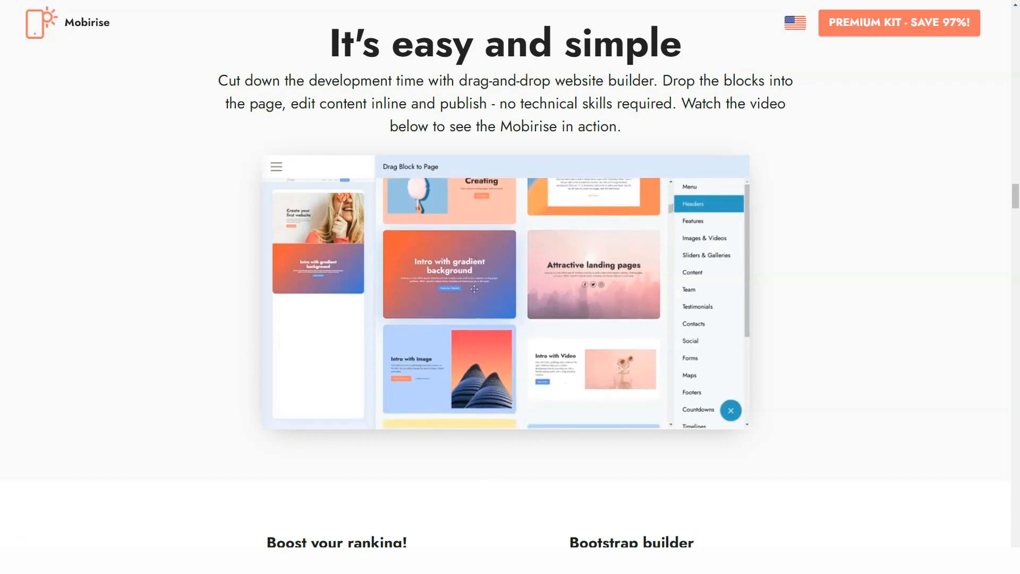
pyautogui.scroll(-3)
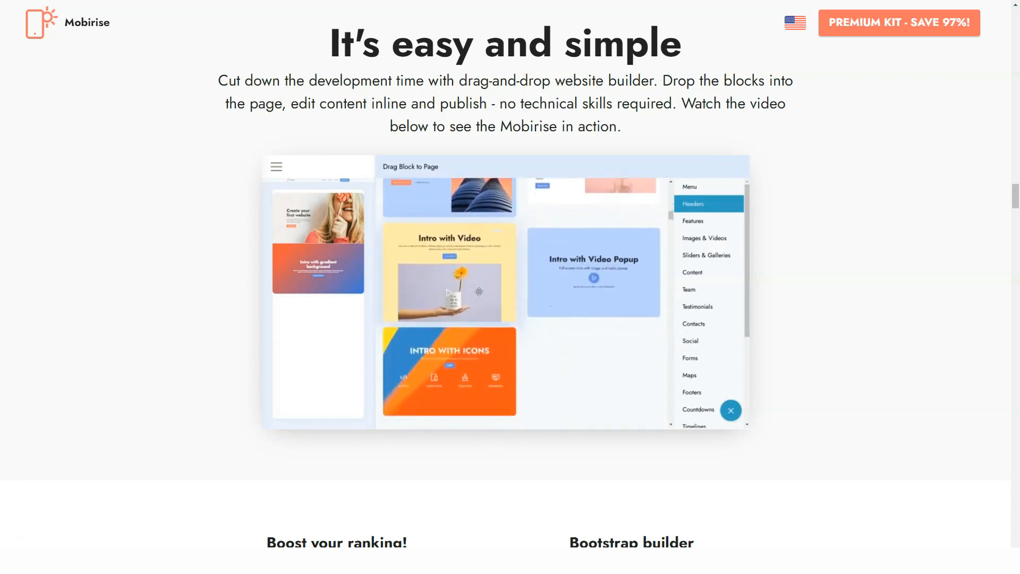
pyautogui.click(692, 221)
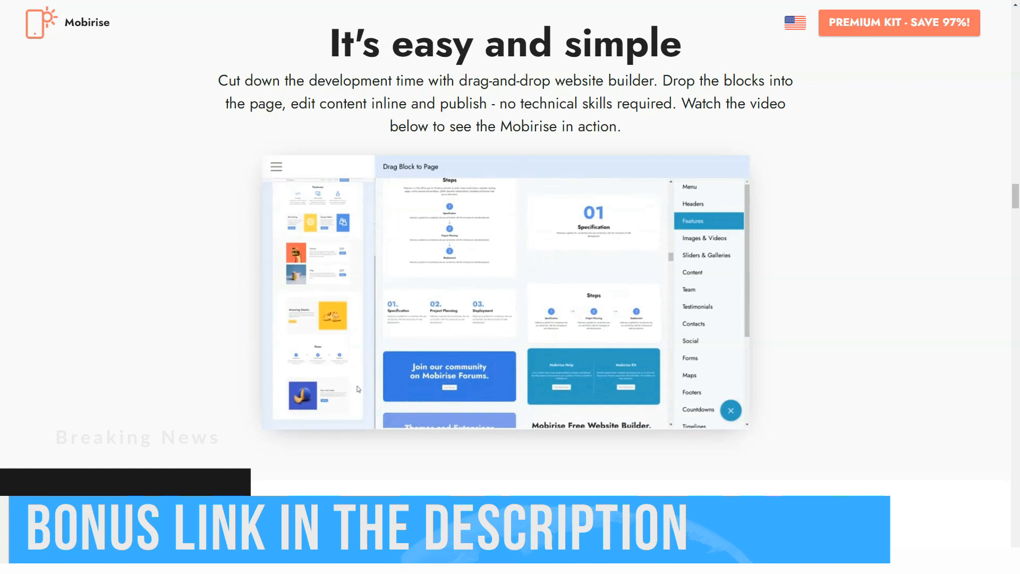
# - Pause the demo video and continue to the Boost your ranking, Bootstrap builder and Host anywhere features
pyautogui.click(504, 293)
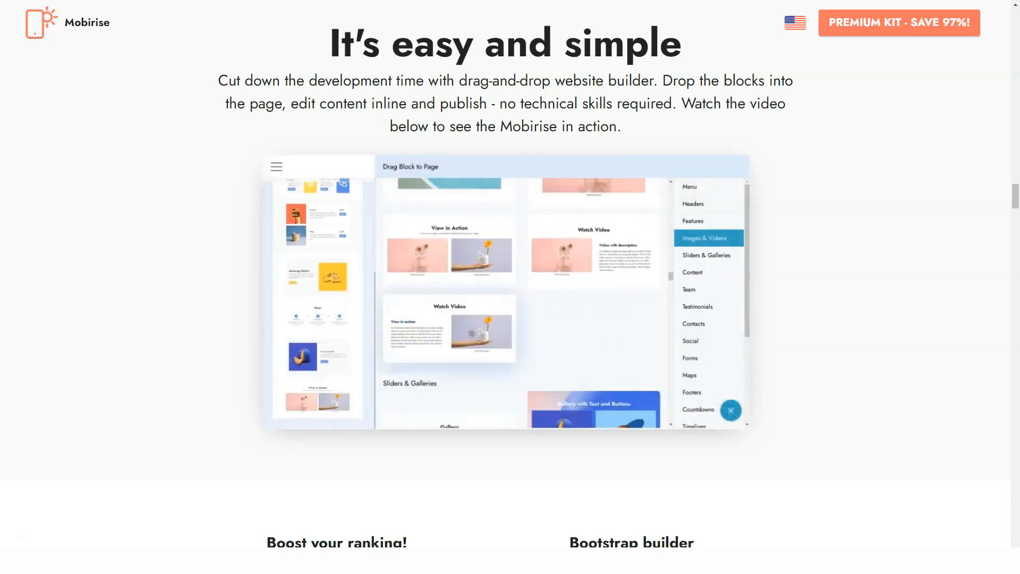
pyautogui.click(708, 255)
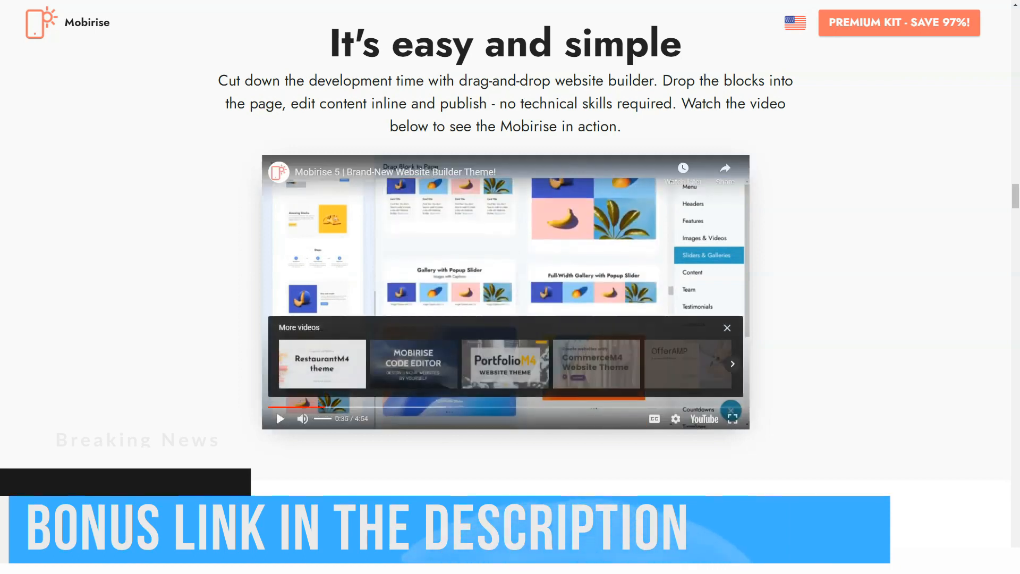
pyautogui.scroll(-3)
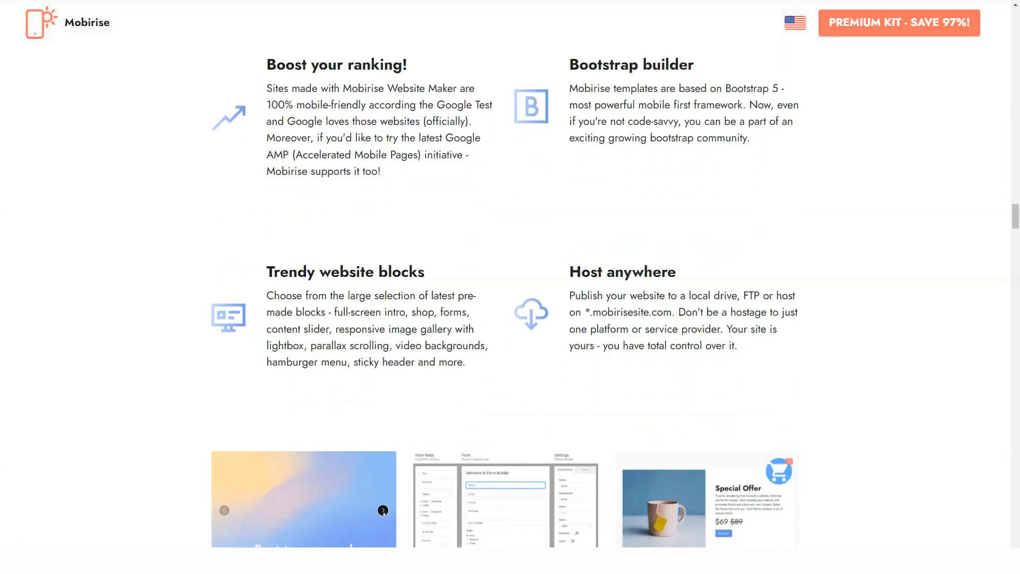
# - Scroll to the feature cards grid showing Popup builder, Blog features and Shop blocks
pyautogui.click(383, 510)
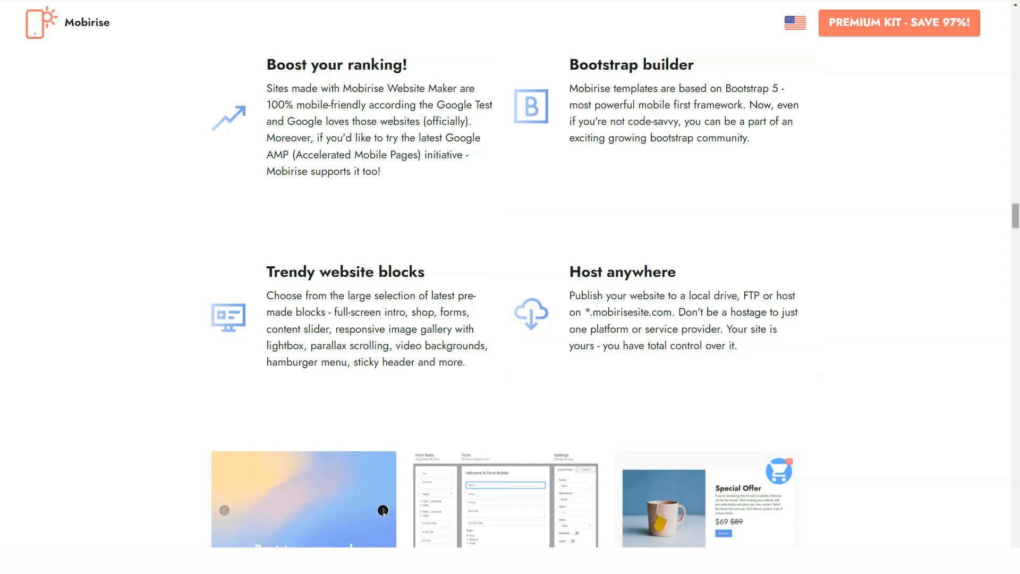
pyautogui.scroll(-3)
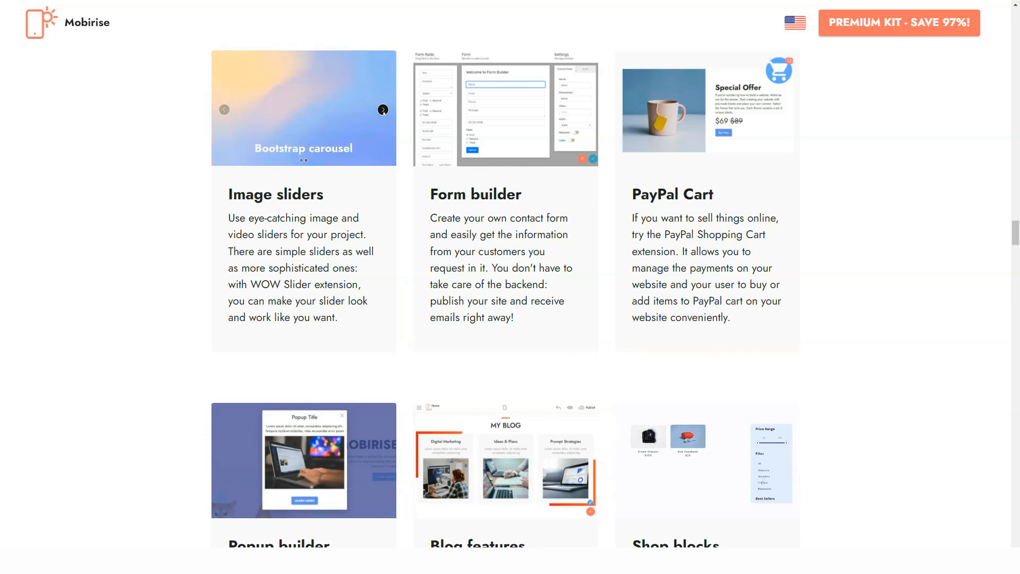
pyautogui.scroll(-3)
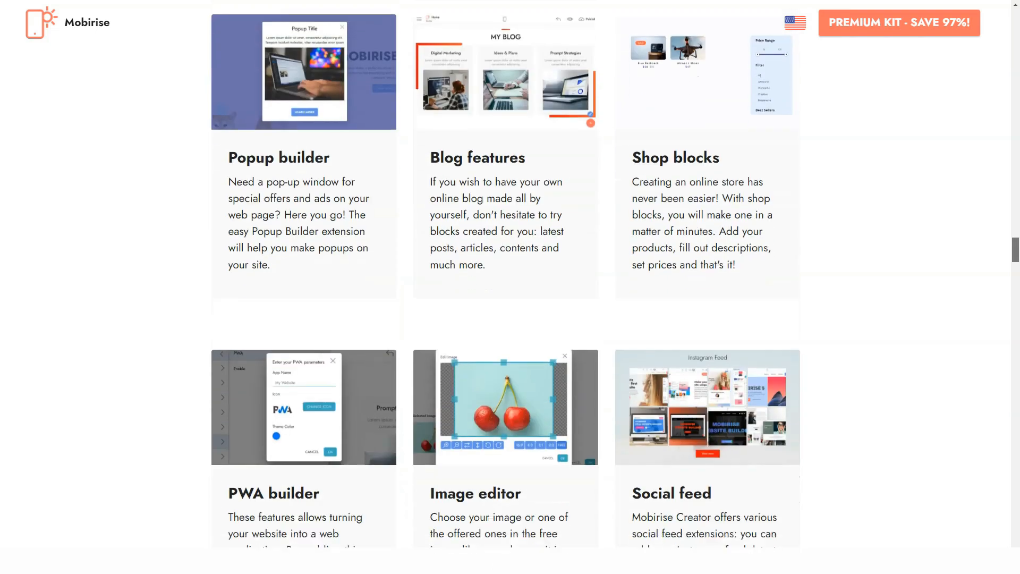
pyautogui.scroll(-3)
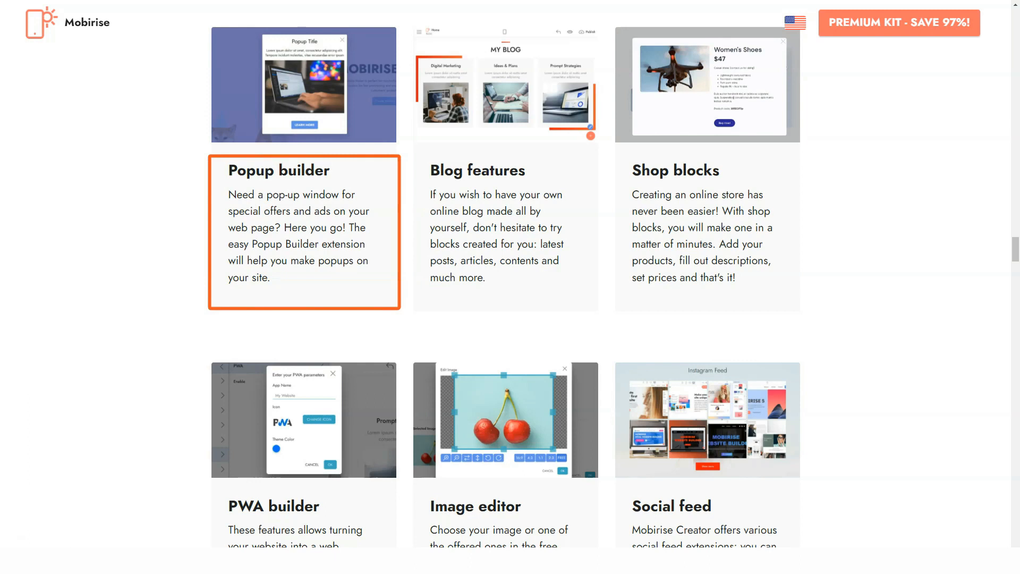
pyautogui.click(506, 231)
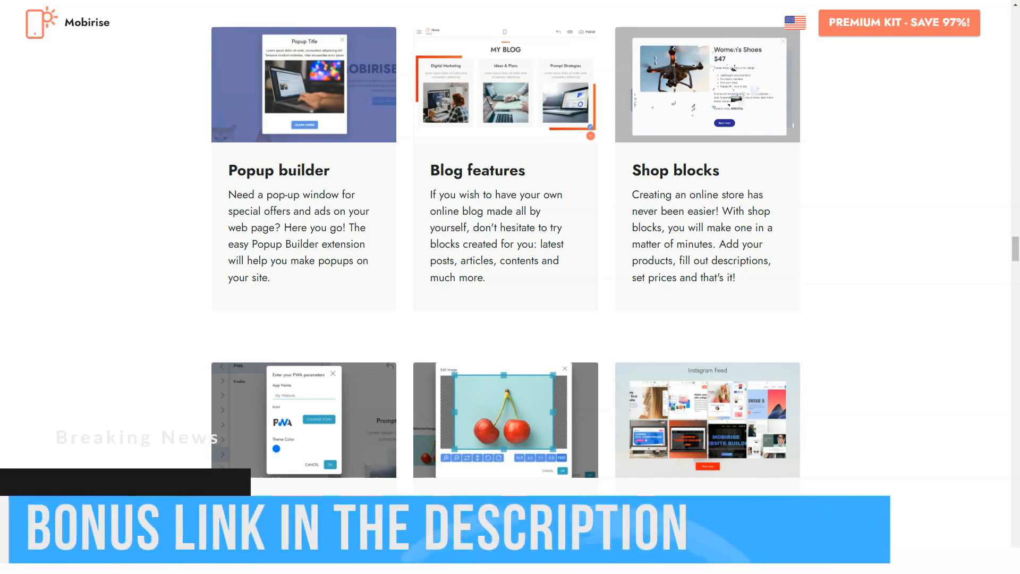
# - Scroll past PWA builder, Custom domain and Code Editor to the Cool integrations and expert testimonials
pyautogui.scroll(-3)
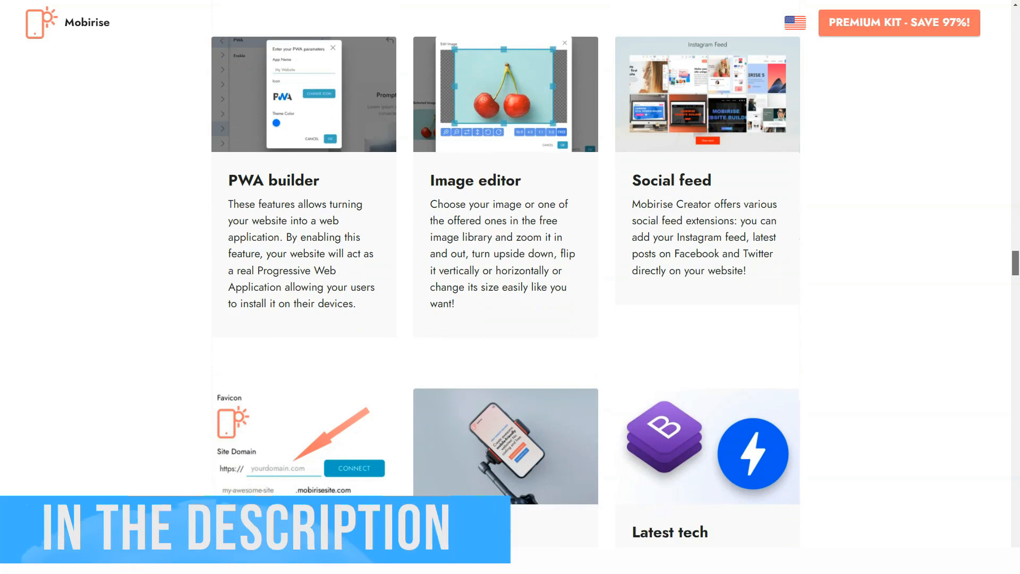
pyautogui.scroll(-3)
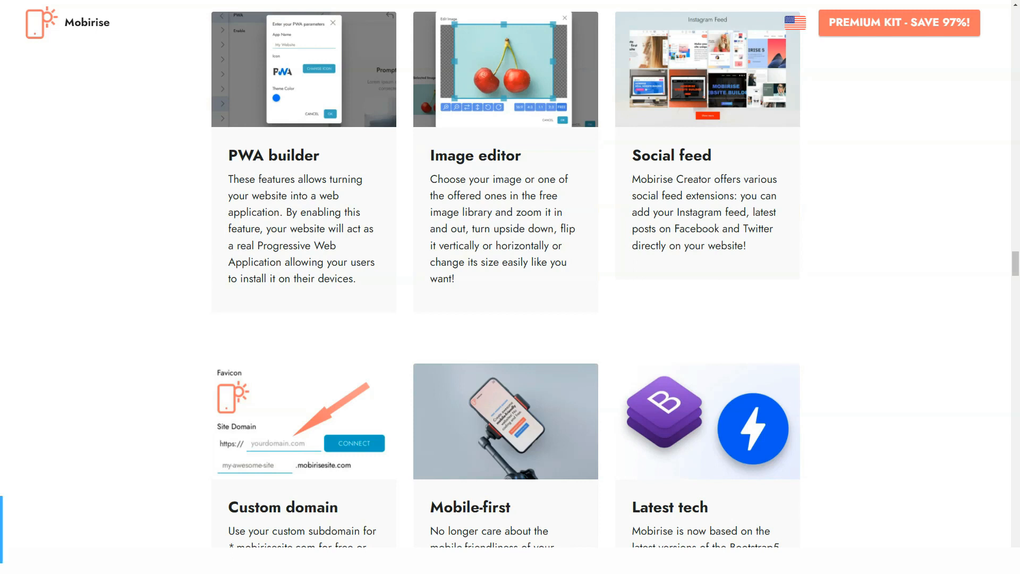
pyautogui.scroll(-3)
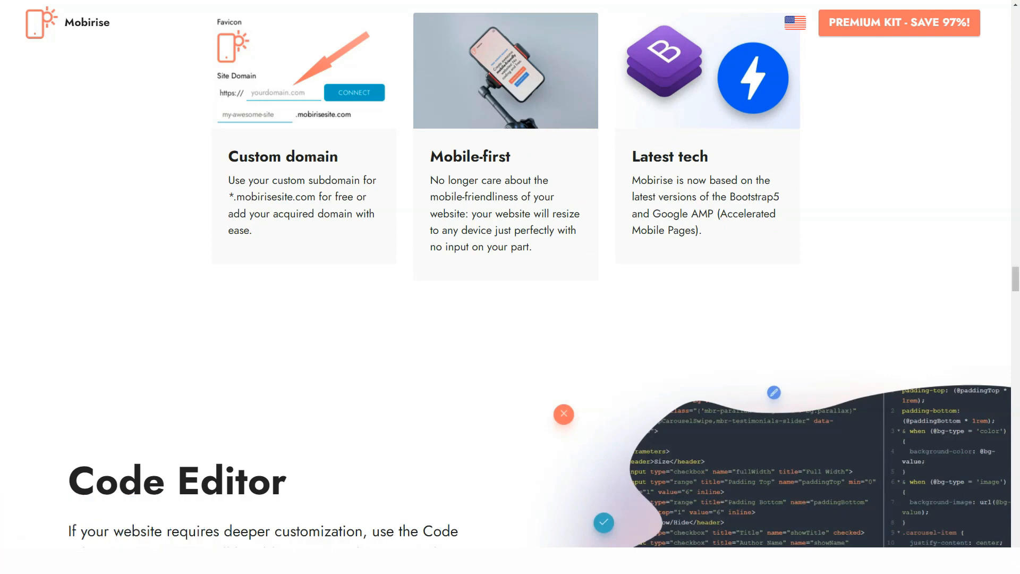
pyautogui.moveTo(306, 202)
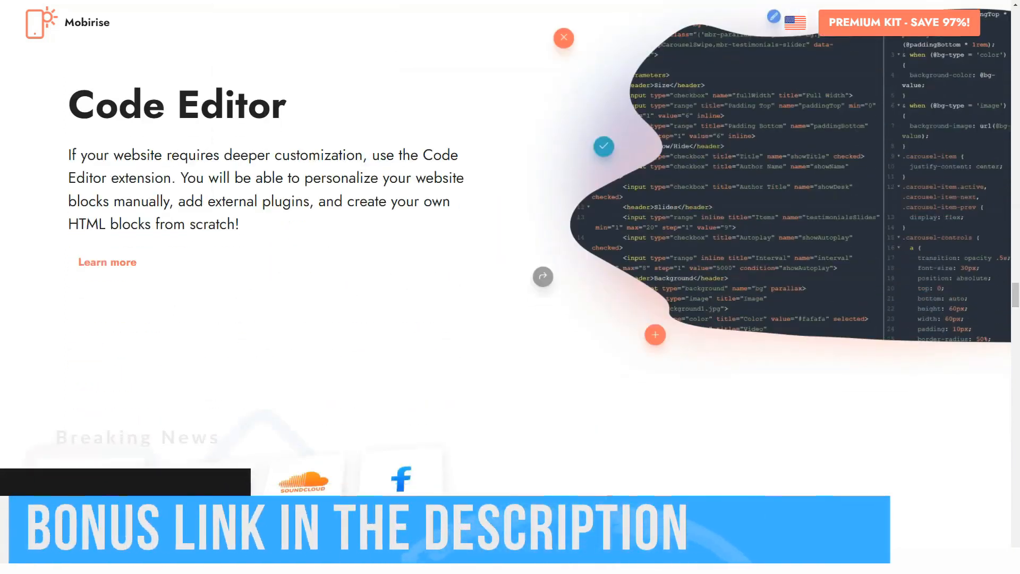
pyautogui.scroll(-3)
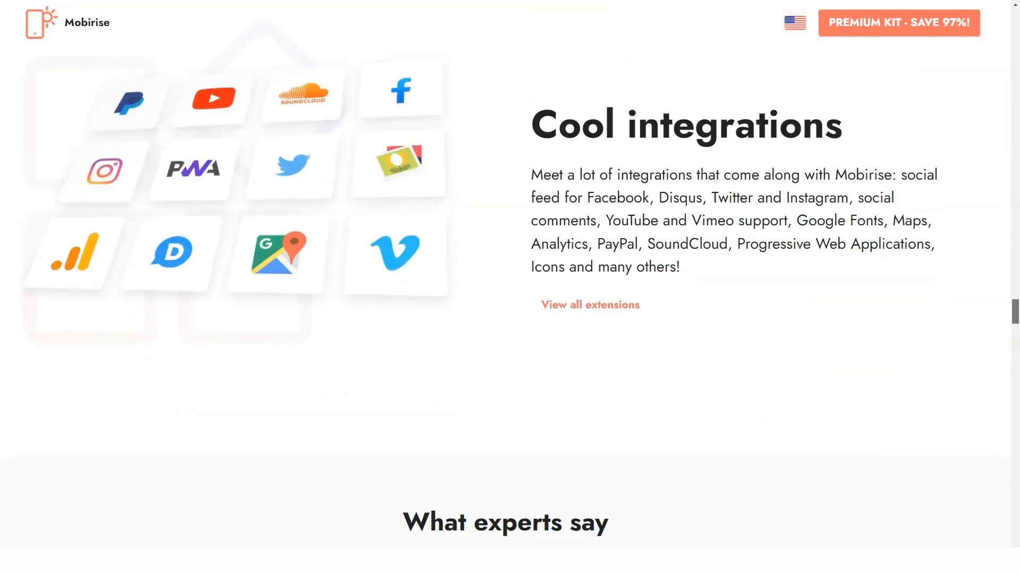
pyautogui.scroll(-3)
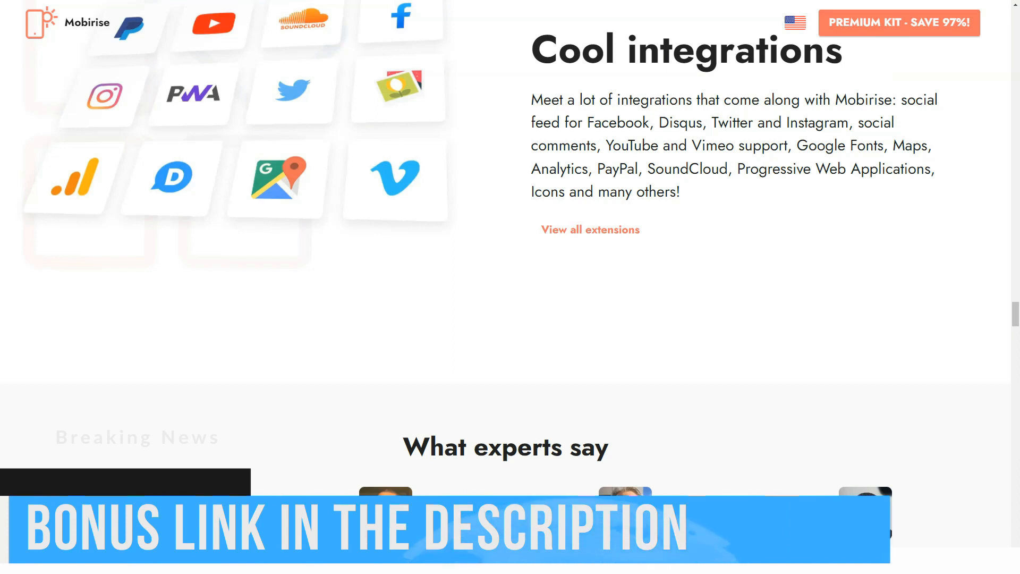
pyautogui.scroll(-3)
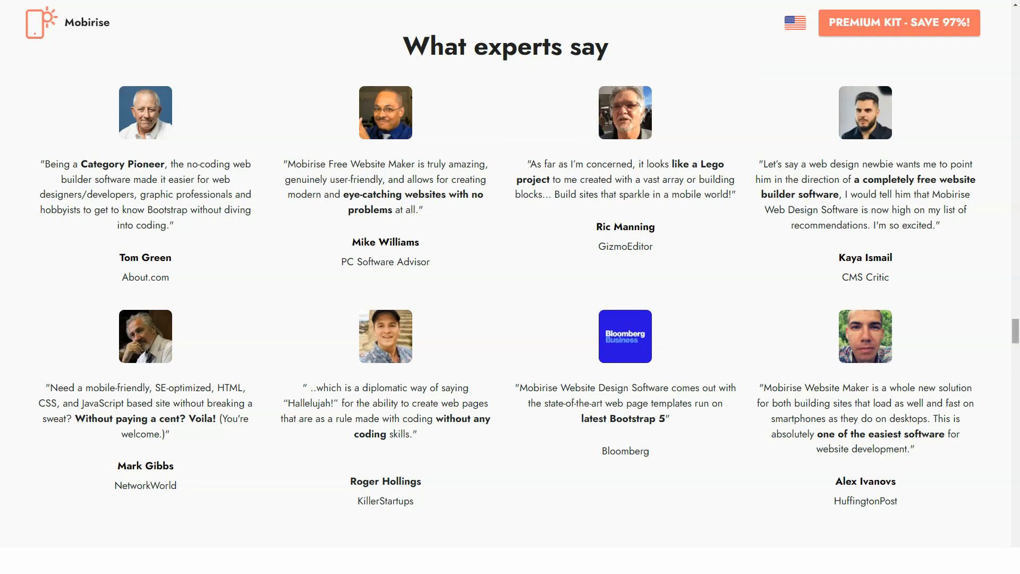
# - Scroll back up to the What experts say testimonials grid
pyautogui.scroll(3)
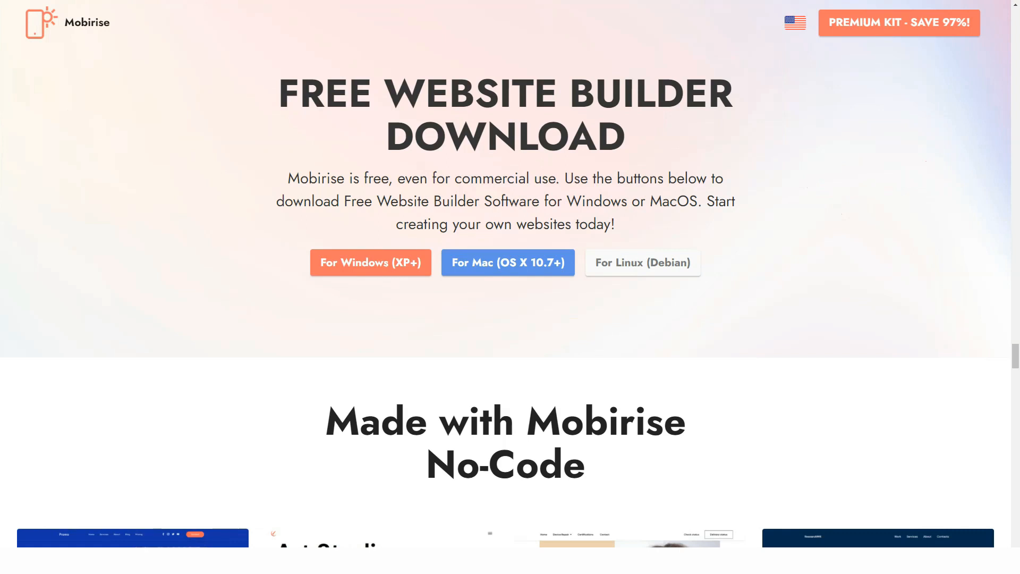
# - Scroll past the download banner and Made with Mobirise gallery to Join 1,000,000+ happy users
pyautogui.scroll(-3)
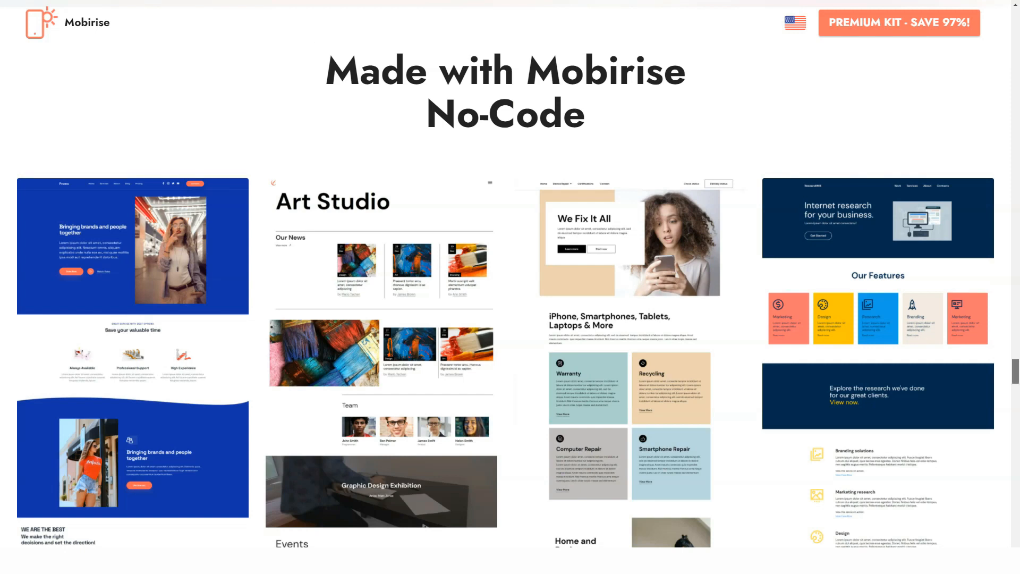
pyautogui.scroll(-3)
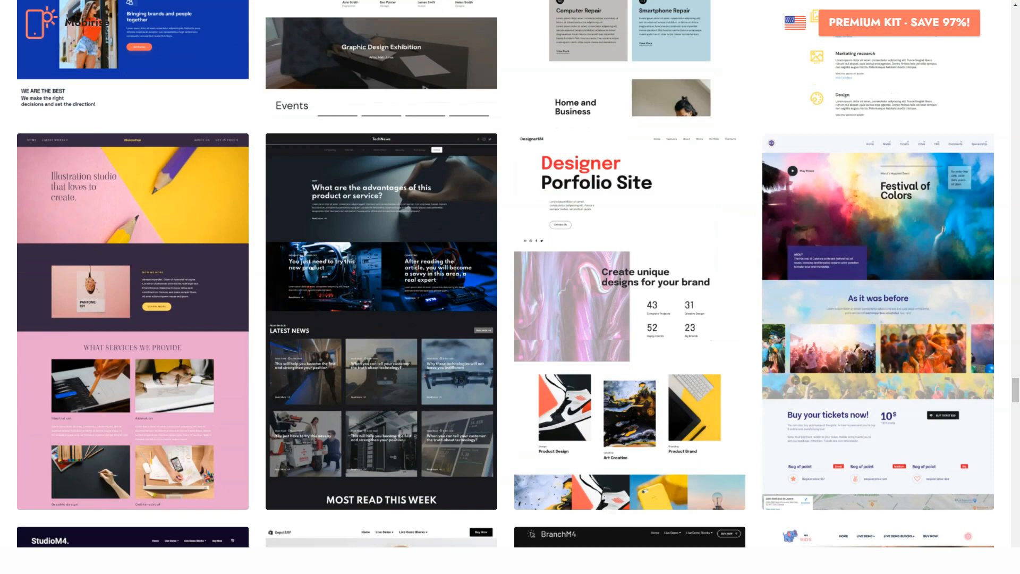
pyautogui.scroll(-3)
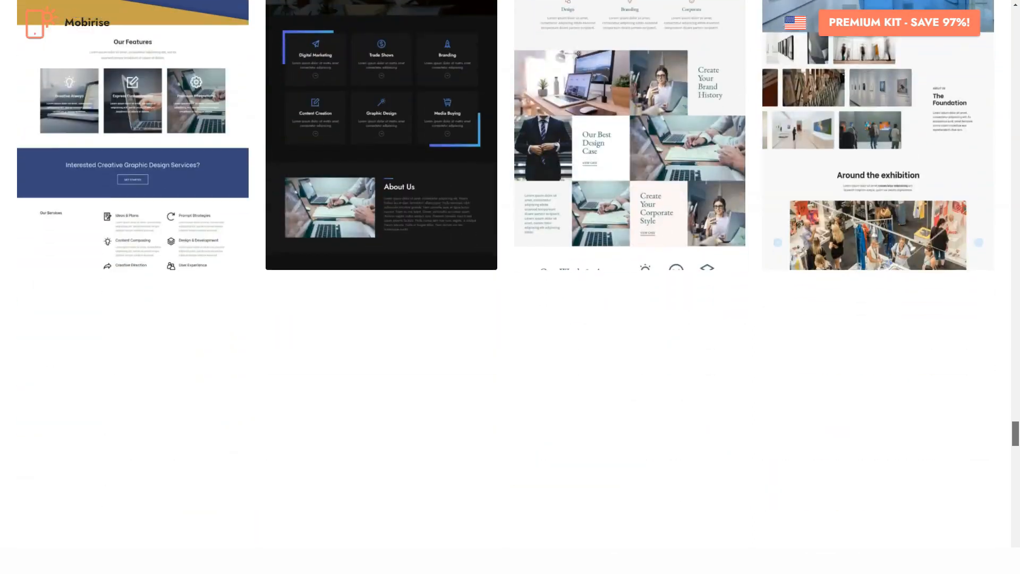
pyautogui.scroll(-3)
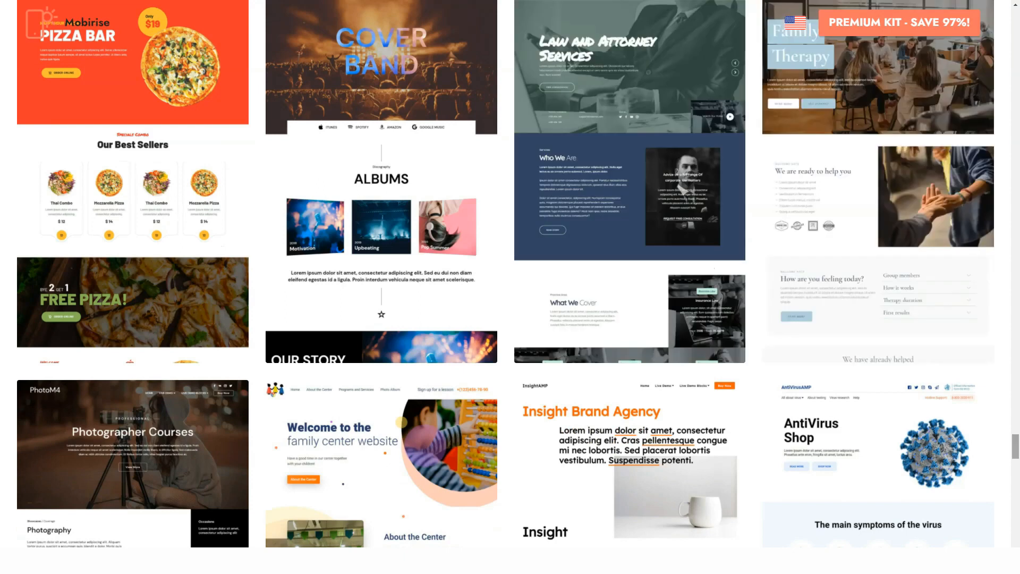
pyautogui.scroll(-3)
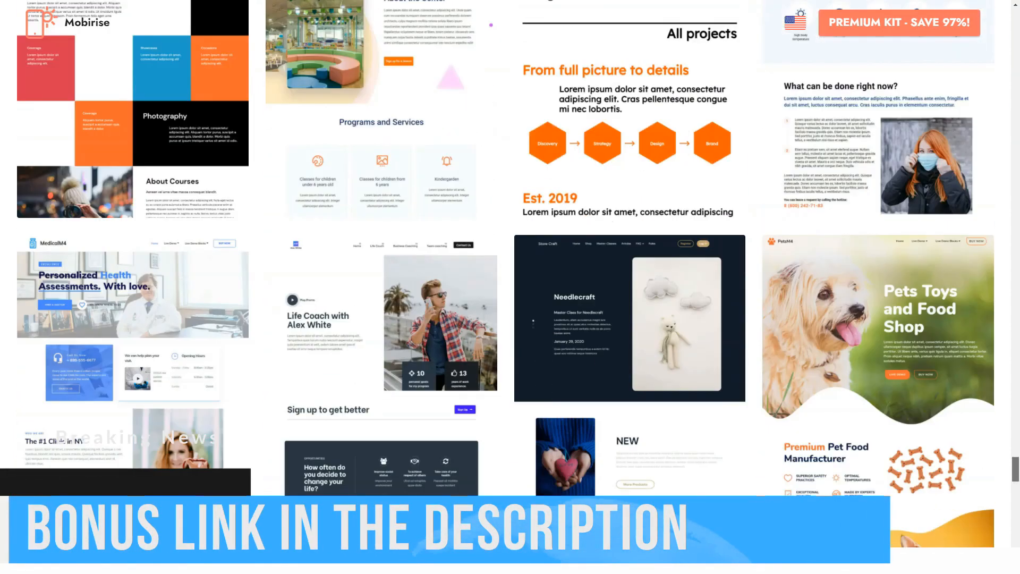
pyautogui.scroll(-3)
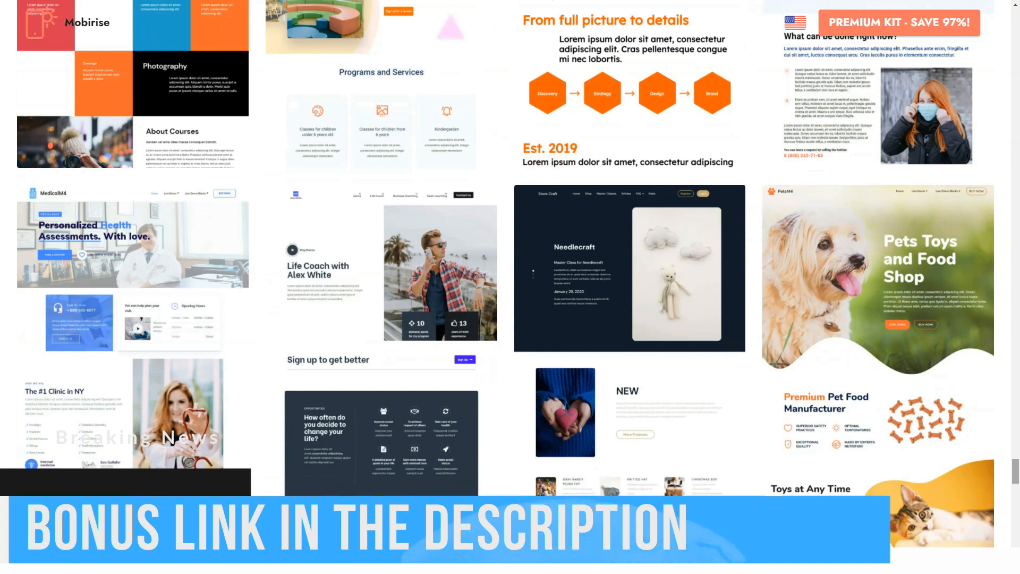
pyautogui.scroll(-3)
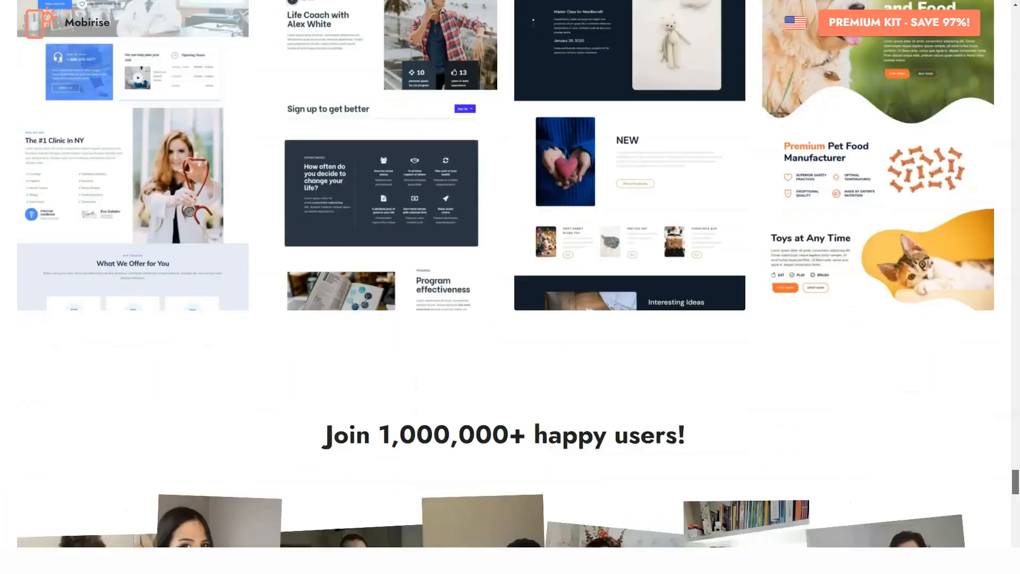
pyautogui.scroll(-3)
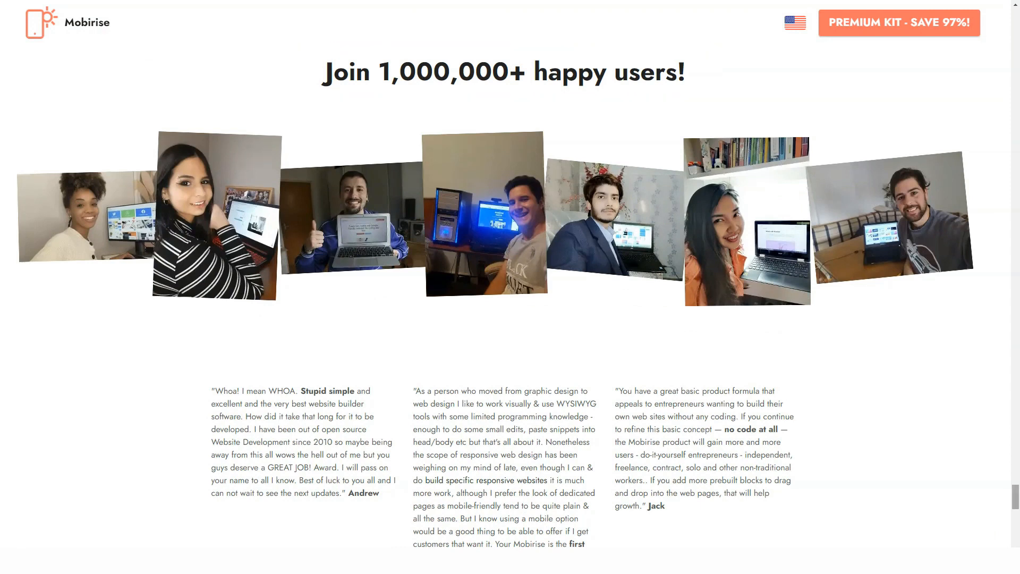
# - Advance the user testimonial carousel via its pagination dots to the sixth set of quotes
pyautogui.scroll(-3)
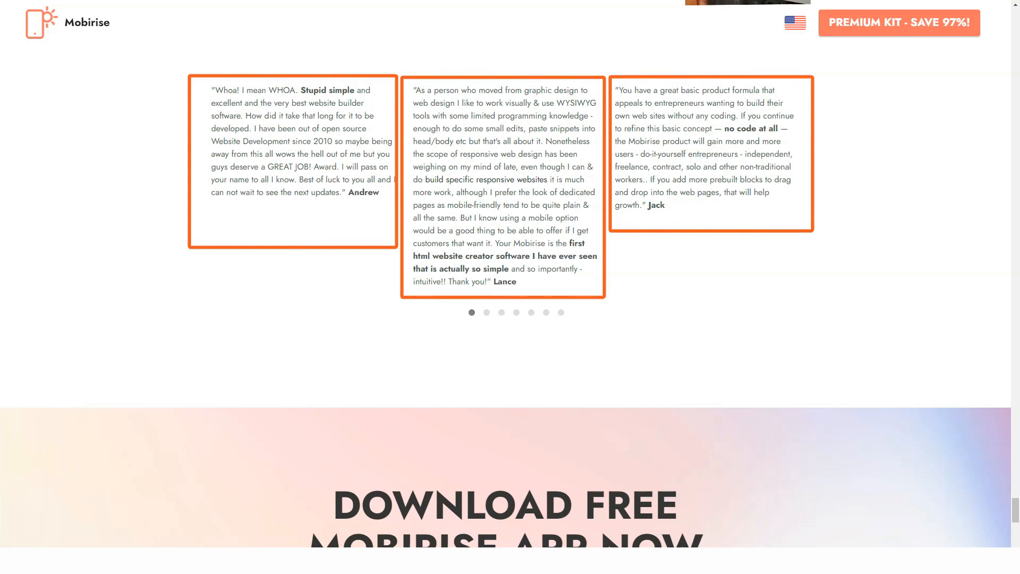
pyautogui.click(486, 313)
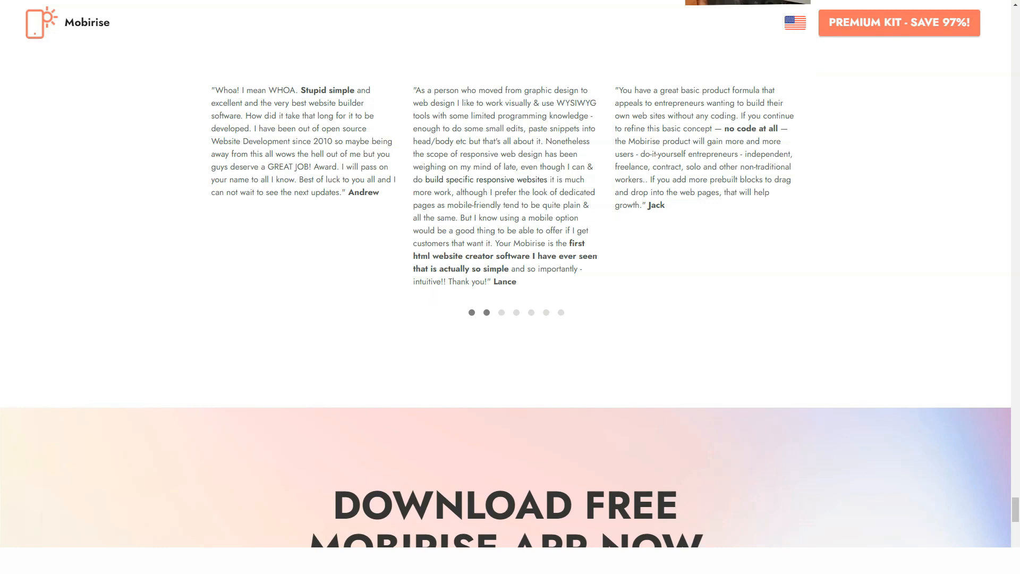
pyautogui.click(485, 312)
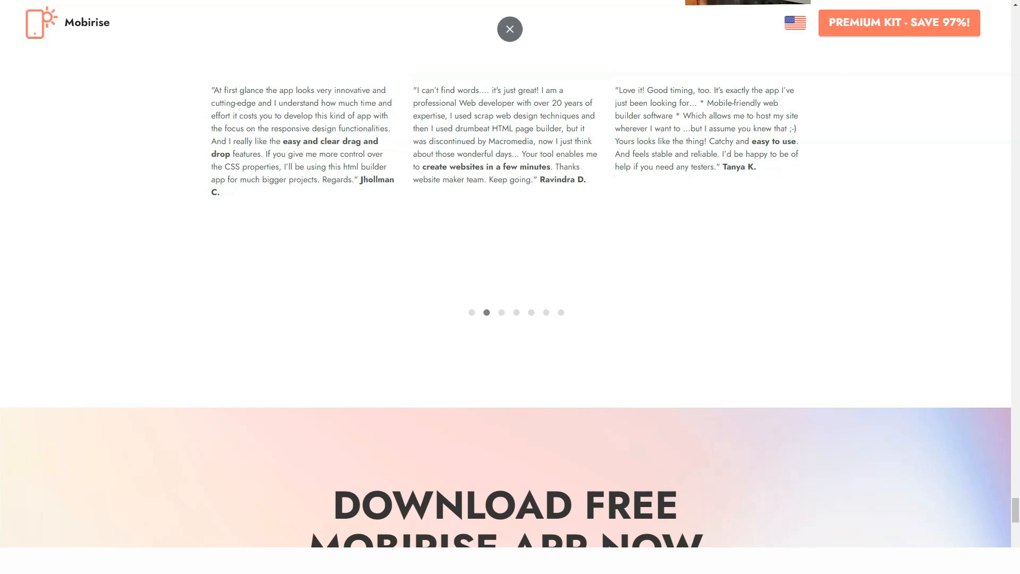
pyautogui.click(500, 313)
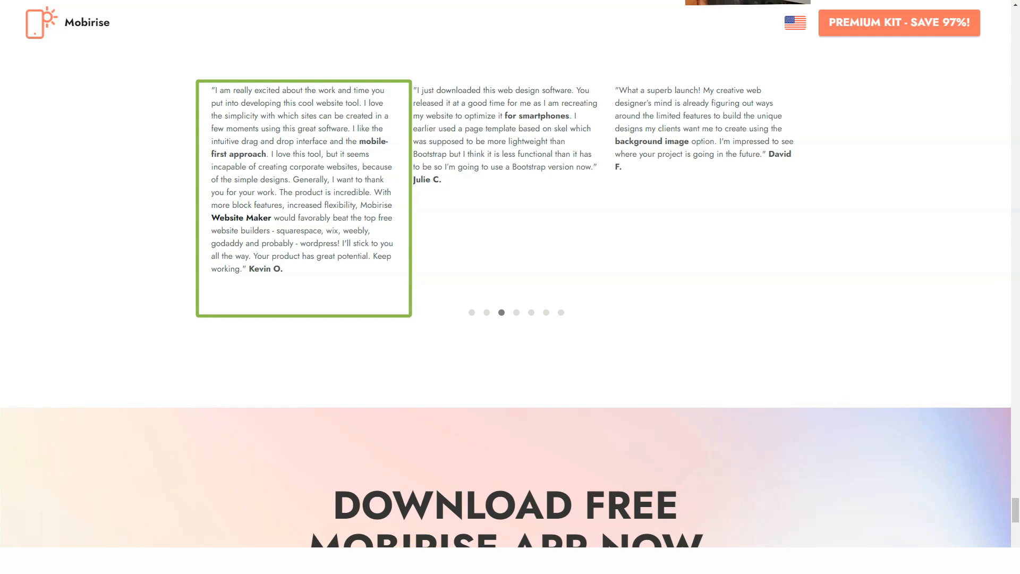
pyautogui.moveTo(713, 140)
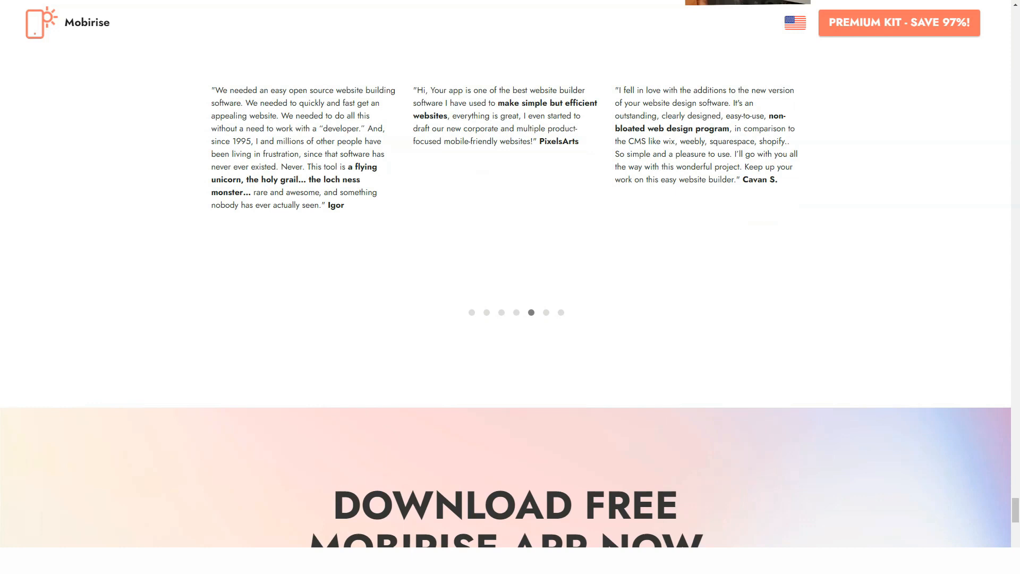
pyautogui.click(286, 146)
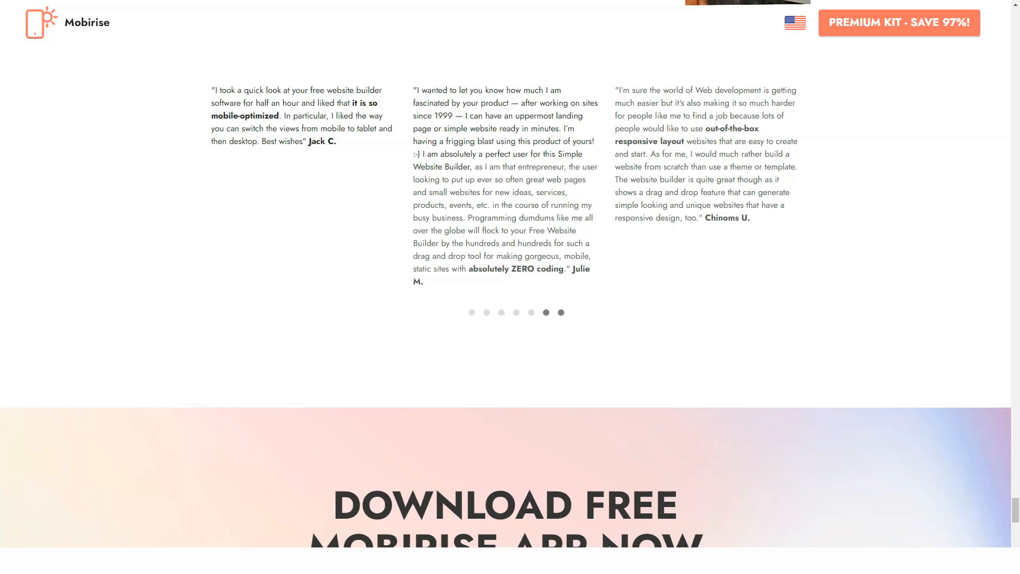
# - Scroll past the Download Free Mobirise App section to the Video preview section
pyautogui.scroll(-3)
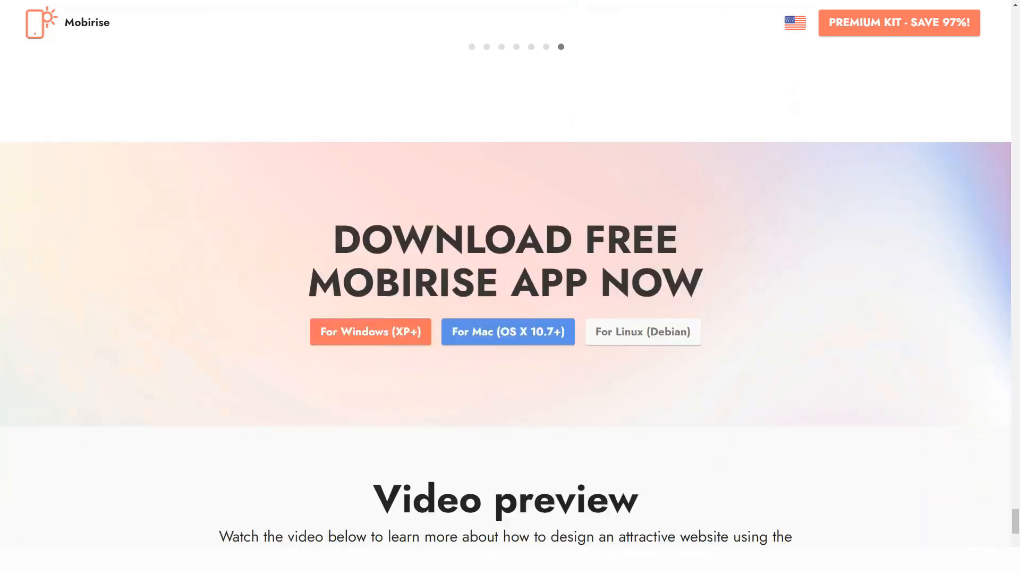
pyautogui.scroll(-3)
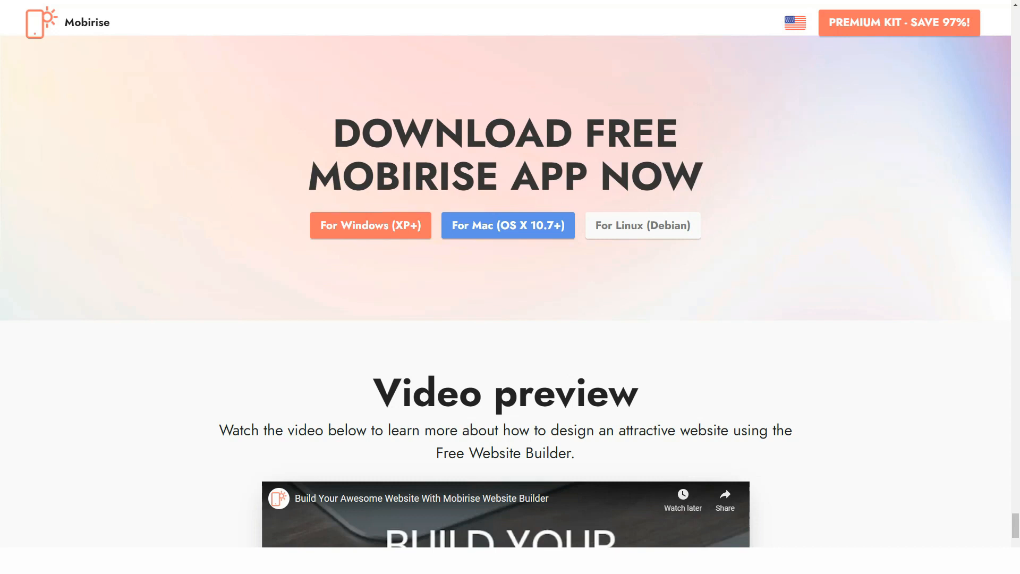
pyautogui.scroll(-3)
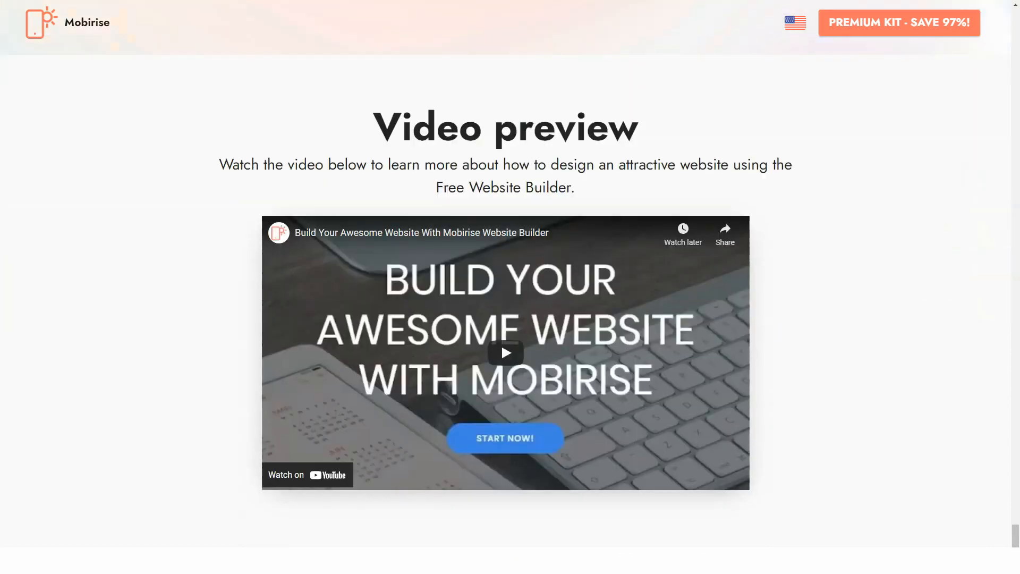
pyautogui.scroll(-3)
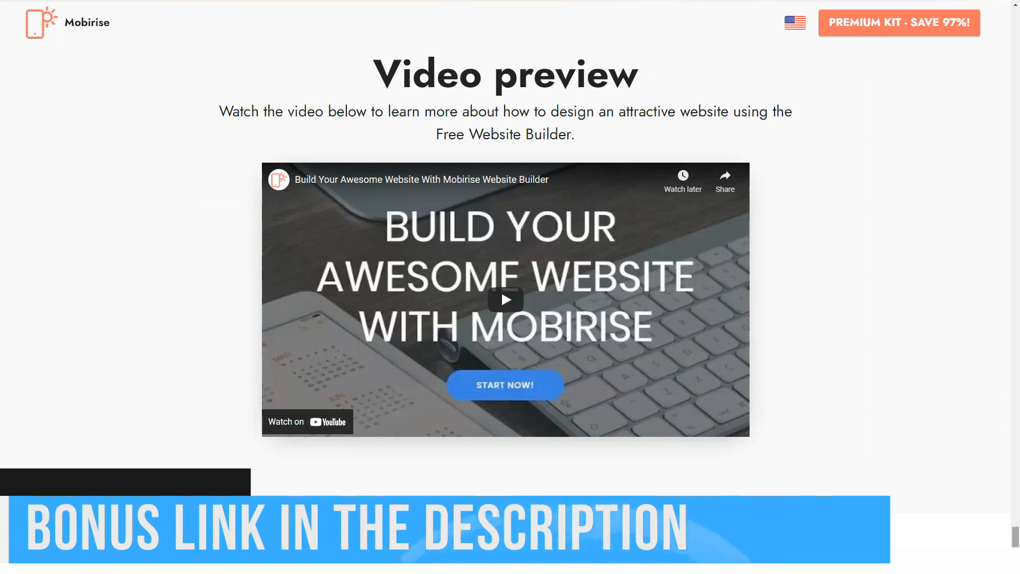
pyautogui.scroll(-3)
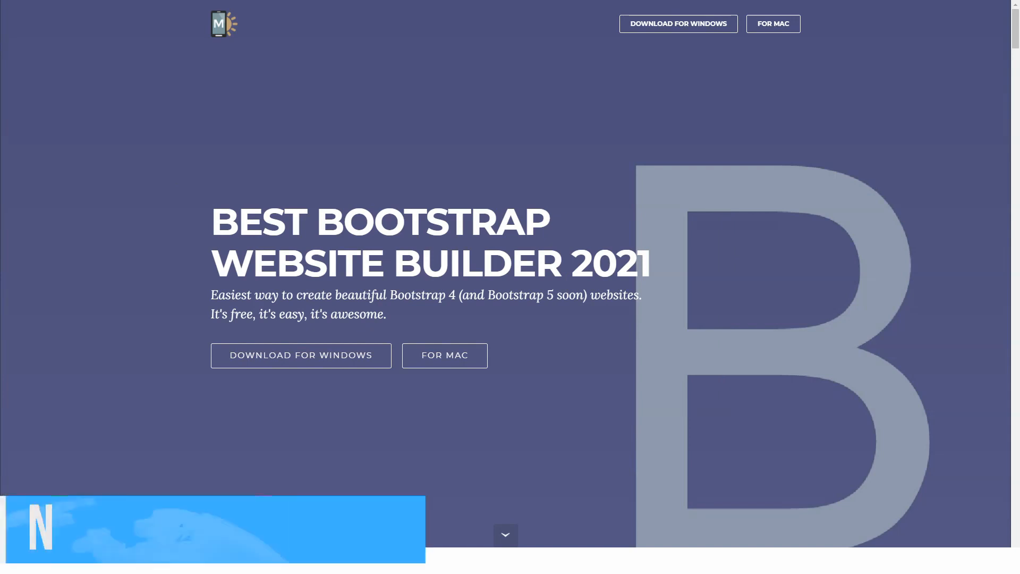
# - Scroll to the embedded YouTube video beside the Bootstrap 4 and 5 description and play it
pyautogui.scroll(-3)
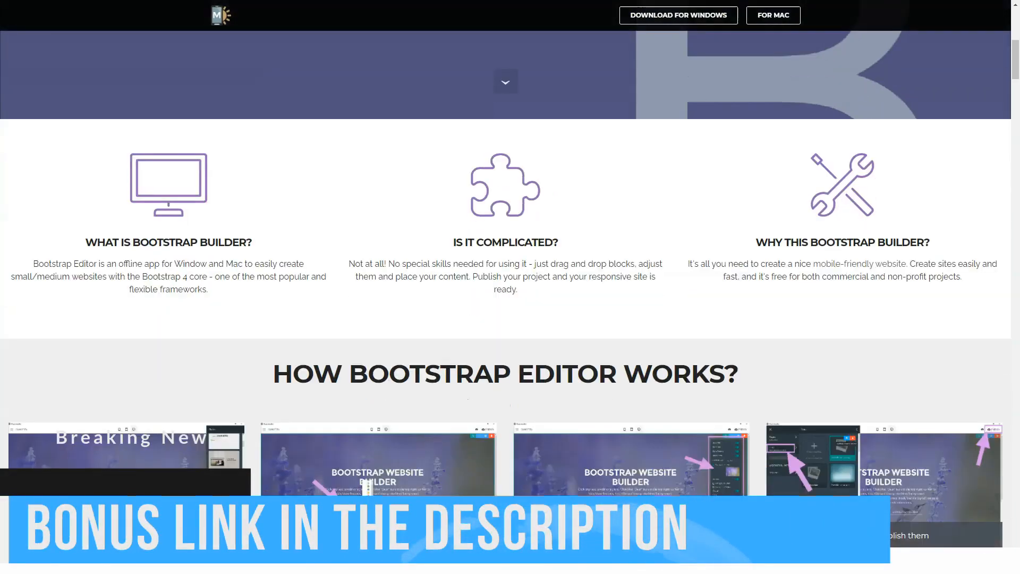
pyautogui.scroll(-3)
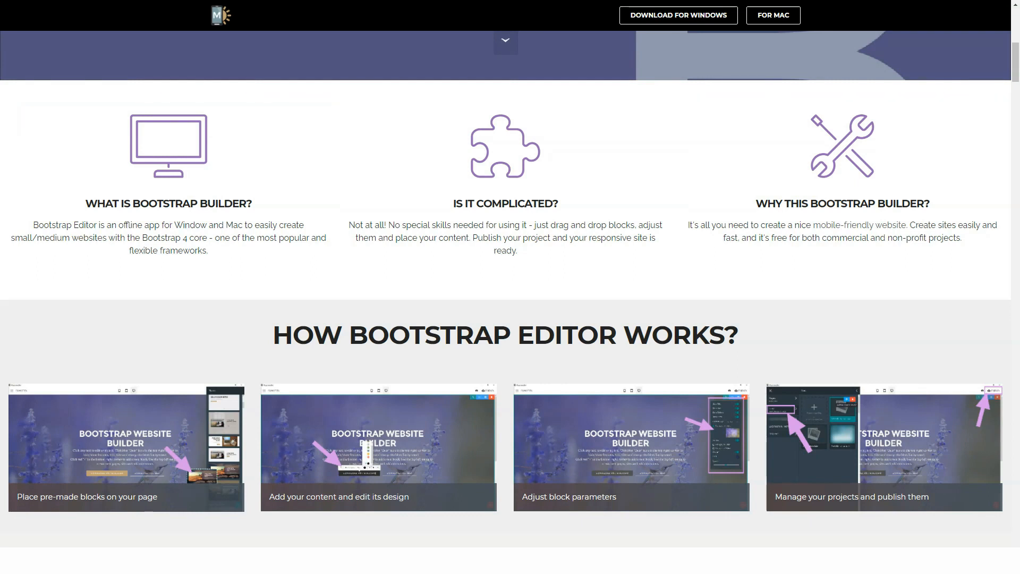
pyautogui.scroll(-3)
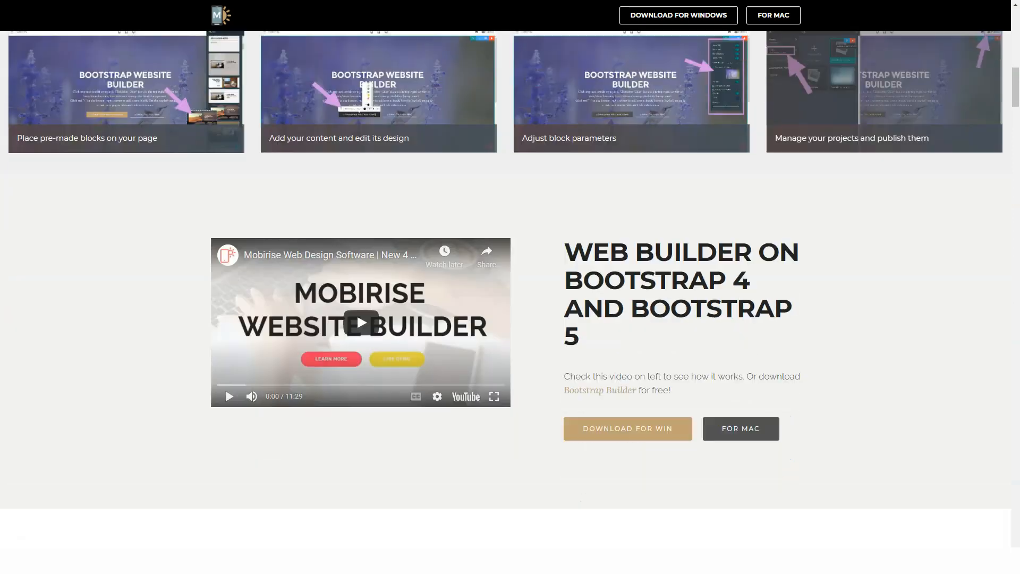
pyautogui.scroll(-3)
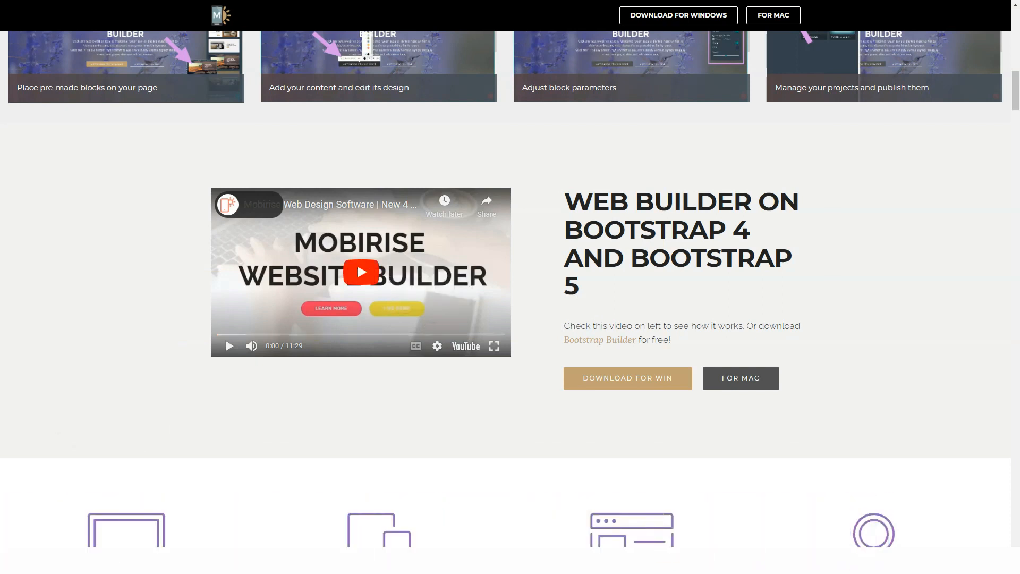
pyautogui.click(361, 271)
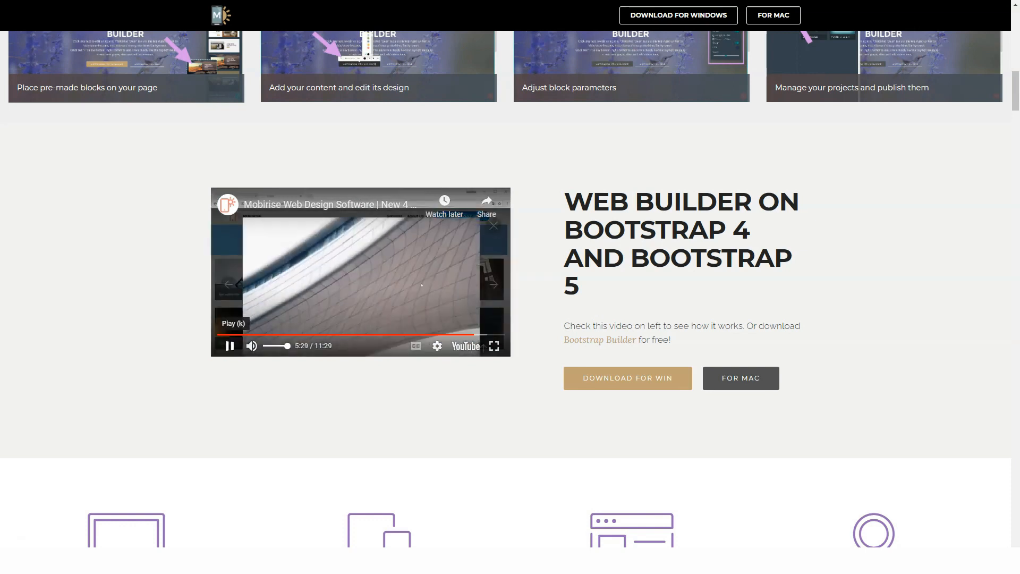
pyautogui.scroll(-3)
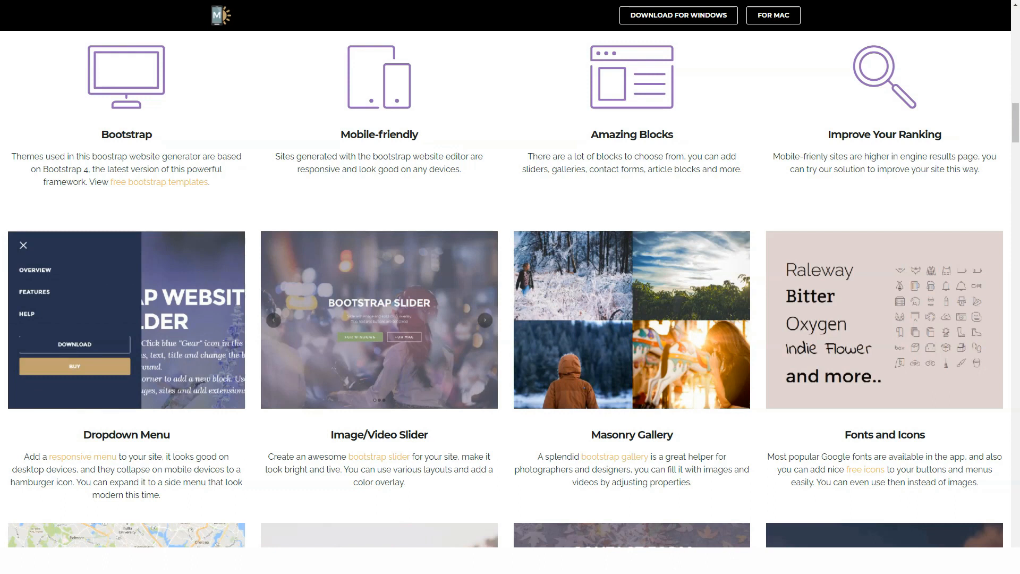
# - Scroll through the features grid and the expert testimonials on the Bootstrap builder page
pyautogui.scroll(-3)
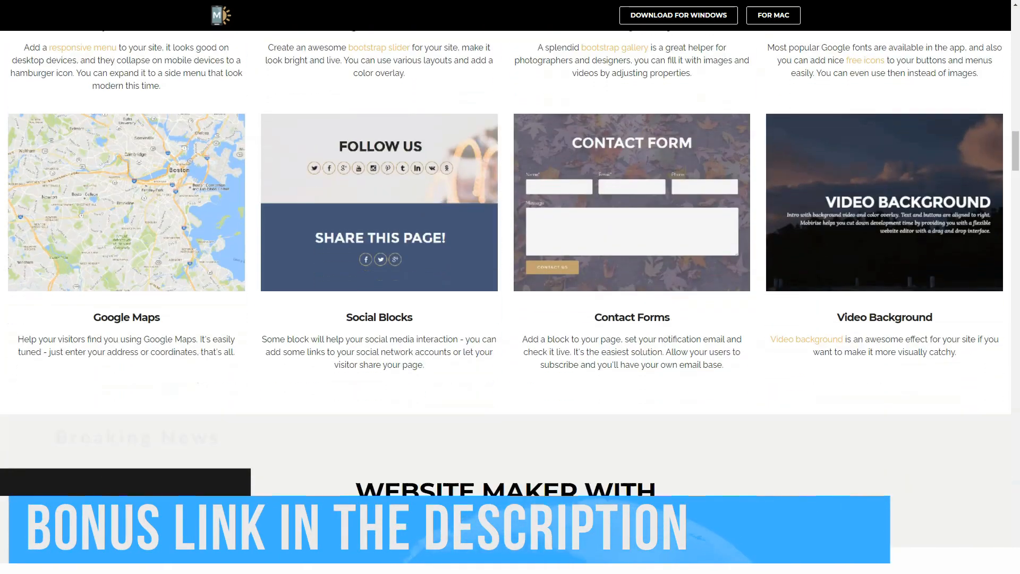
pyautogui.scroll(-3)
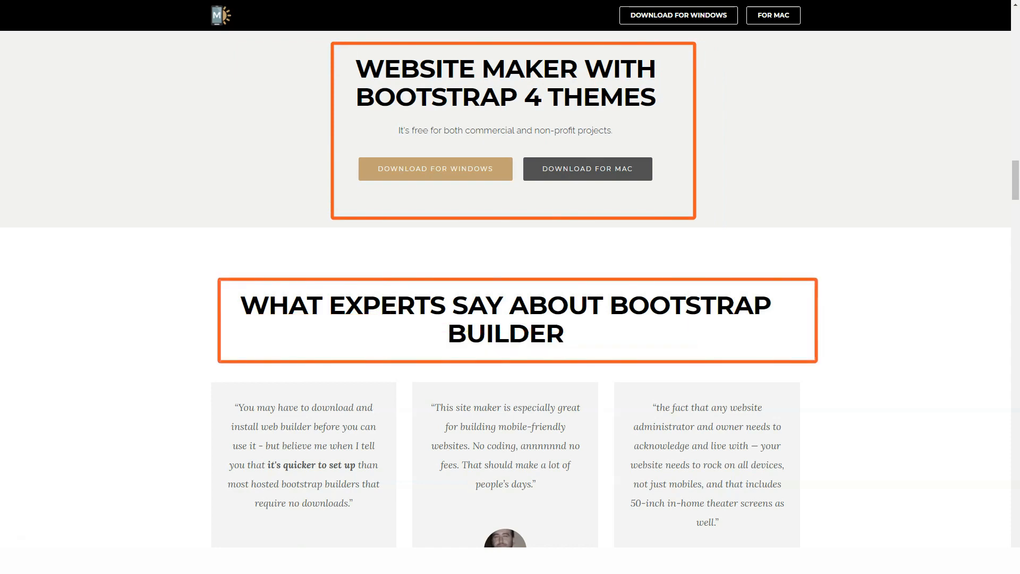
pyautogui.scroll(-3)
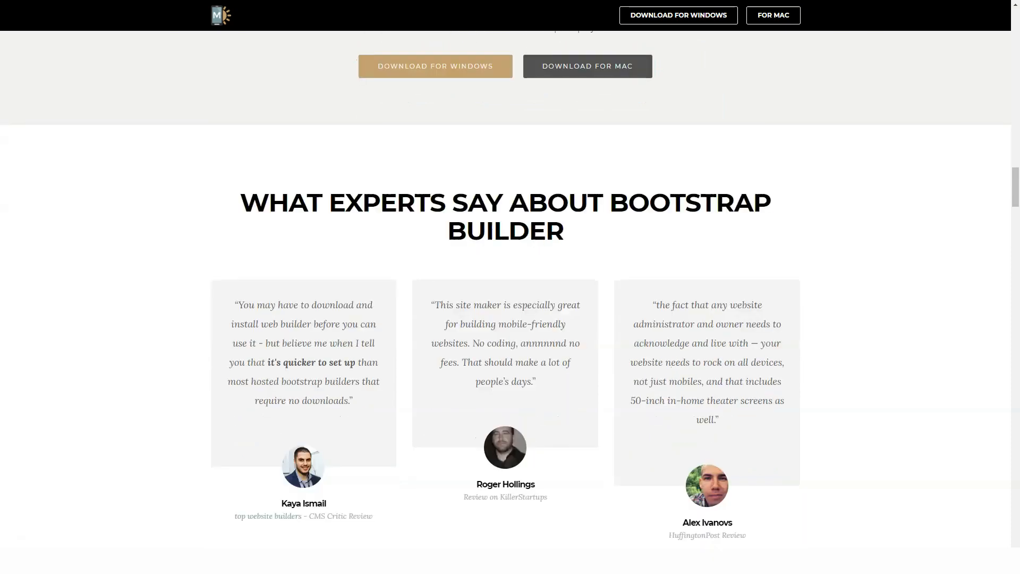
pyautogui.scroll(-3)
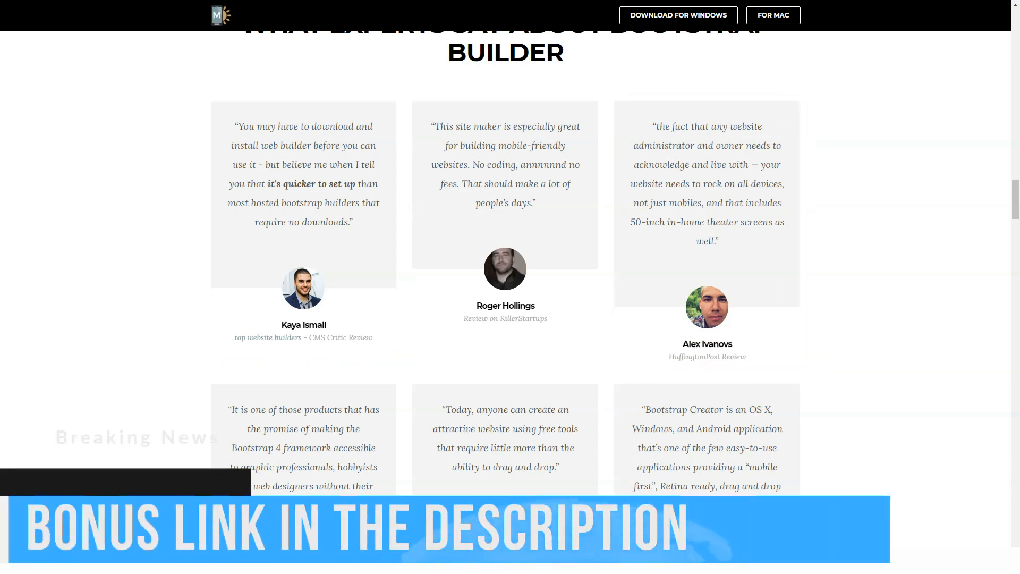
pyautogui.scroll(-3)
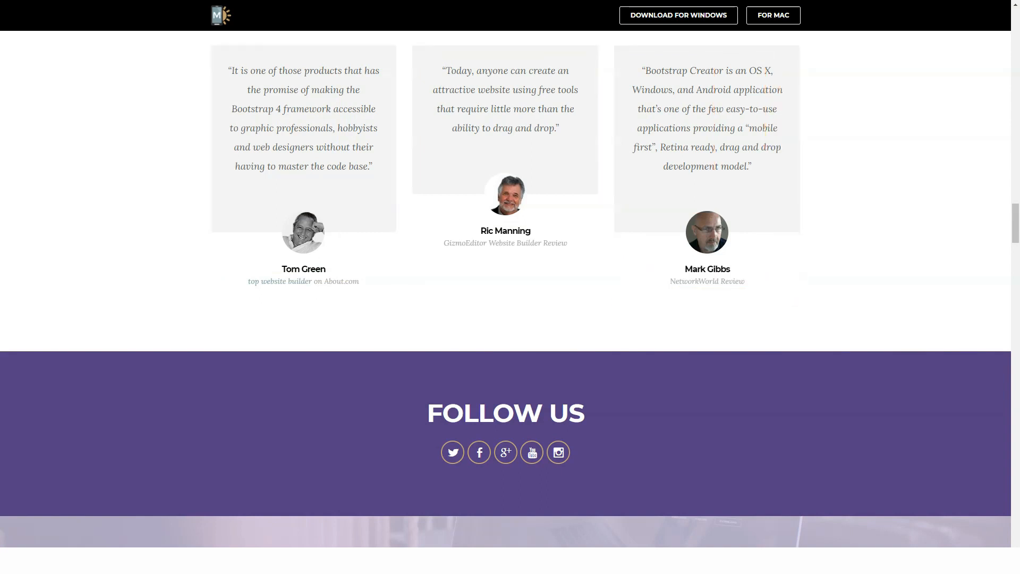
# - Continue past the Follow Us and download sections down to the User Comments heading
pyautogui.scroll(-3)
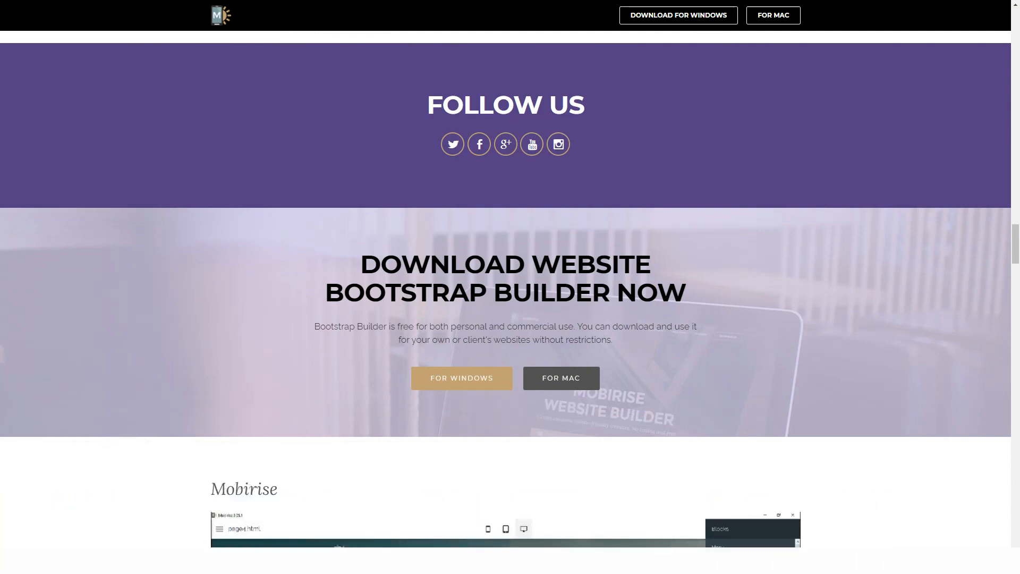
pyautogui.scroll(-3)
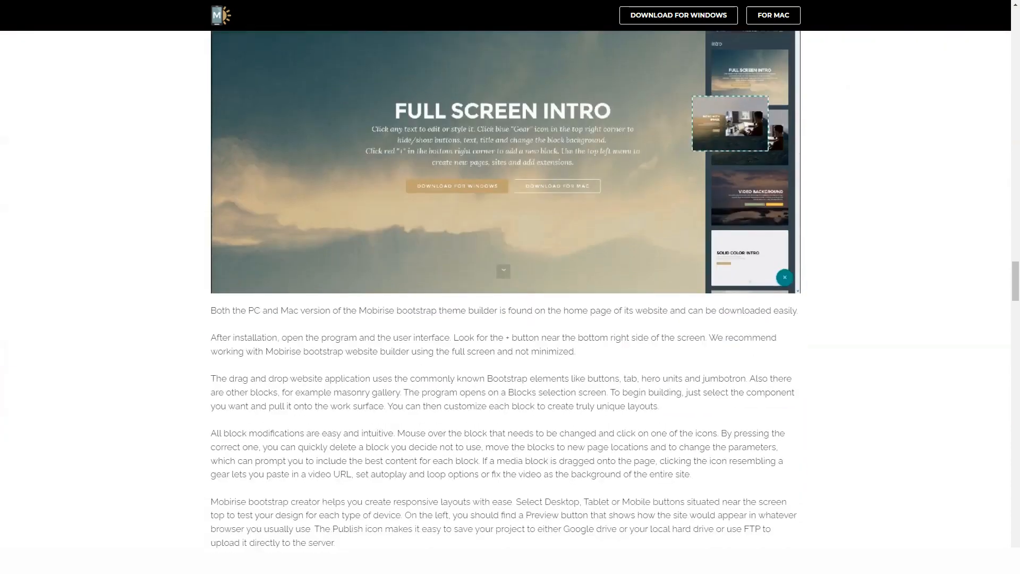
pyautogui.scroll(-3)
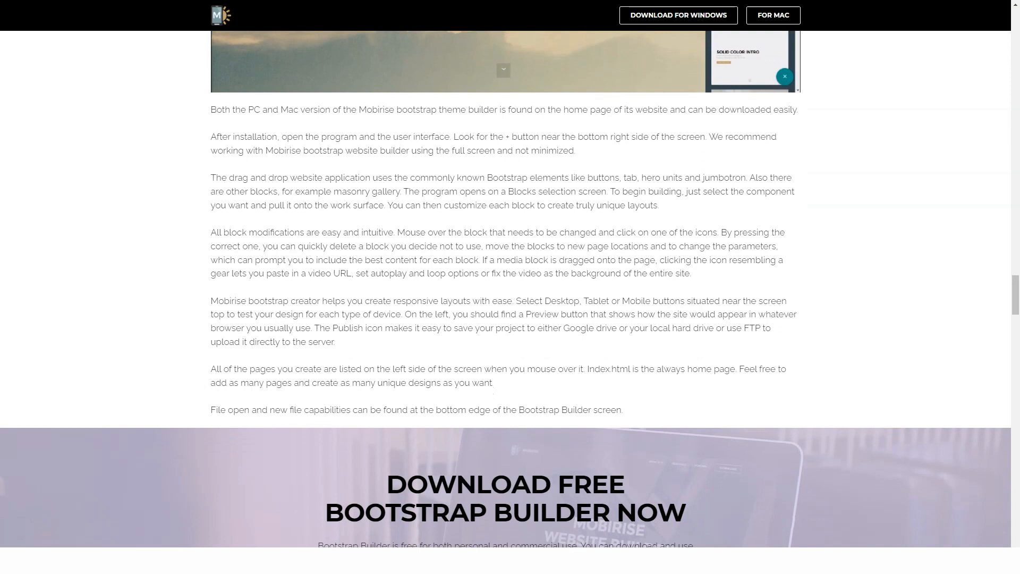
pyautogui.scroll(-3)
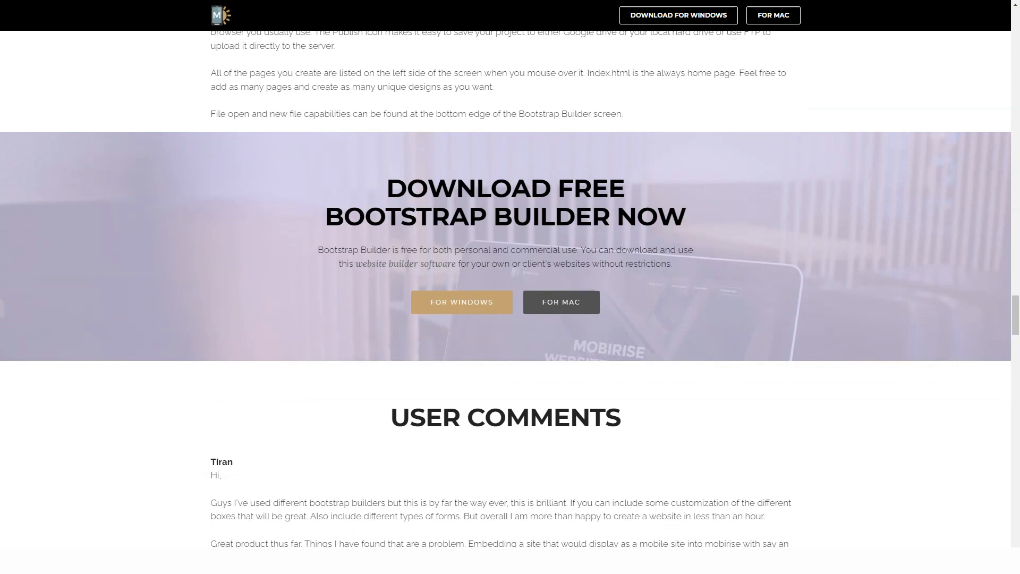
# - Scroll through the user comments and the Mobirise team's replies in the User Comments list
pyautogui.scroll(-3)
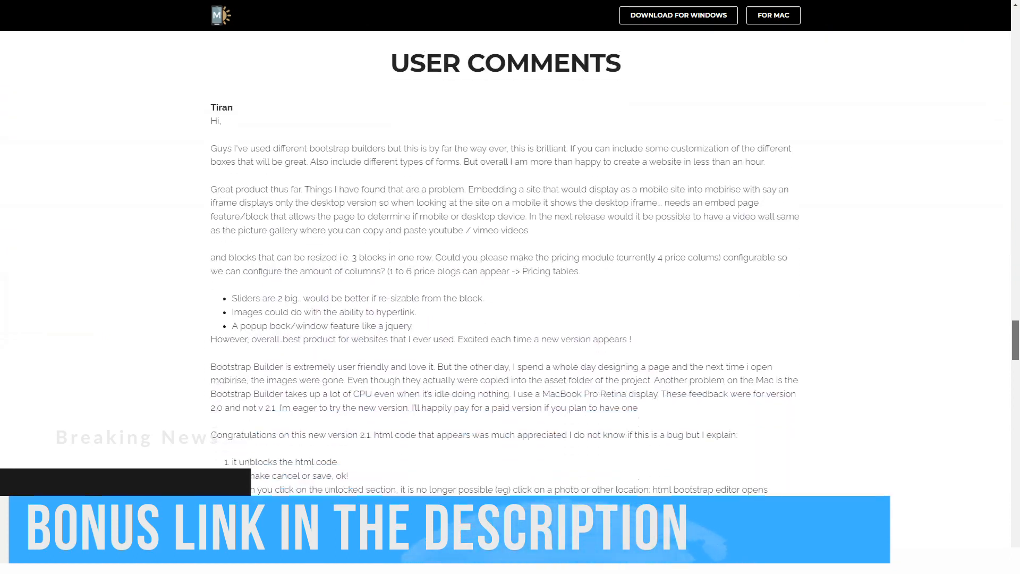
pyautogui.scroll(-3)
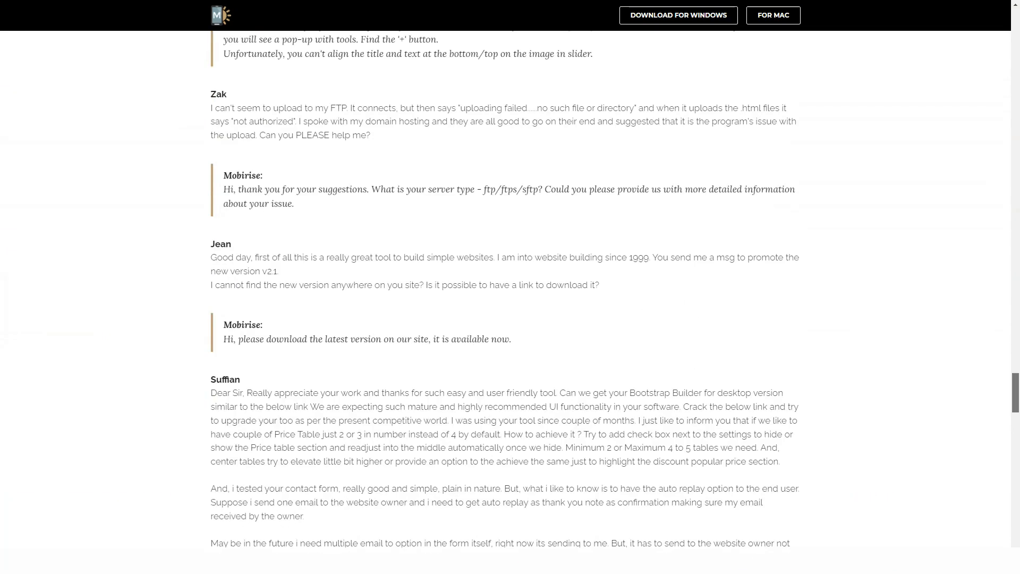
pyautogui.scroll(-3)
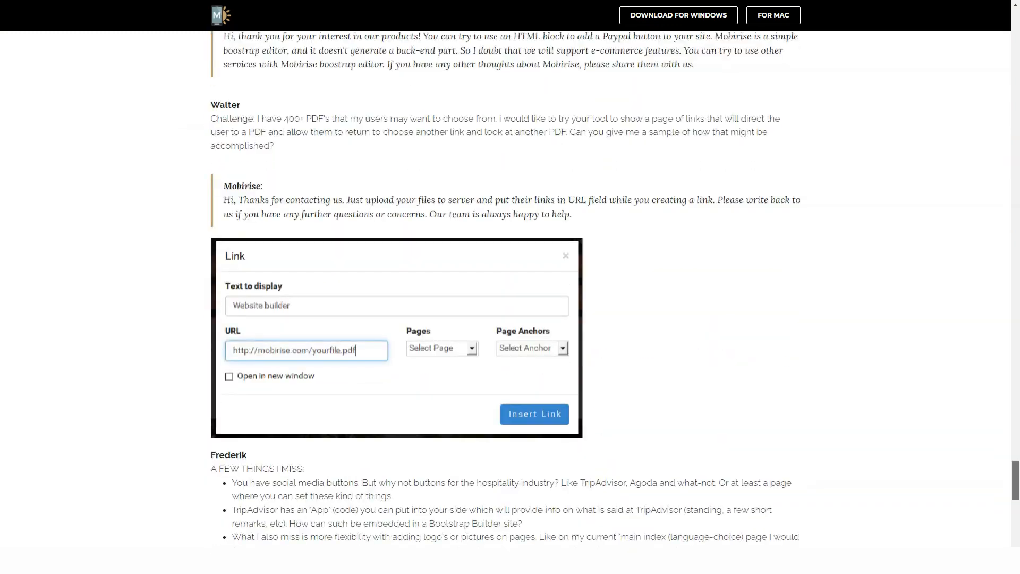
pyautogui.scroll(-3)
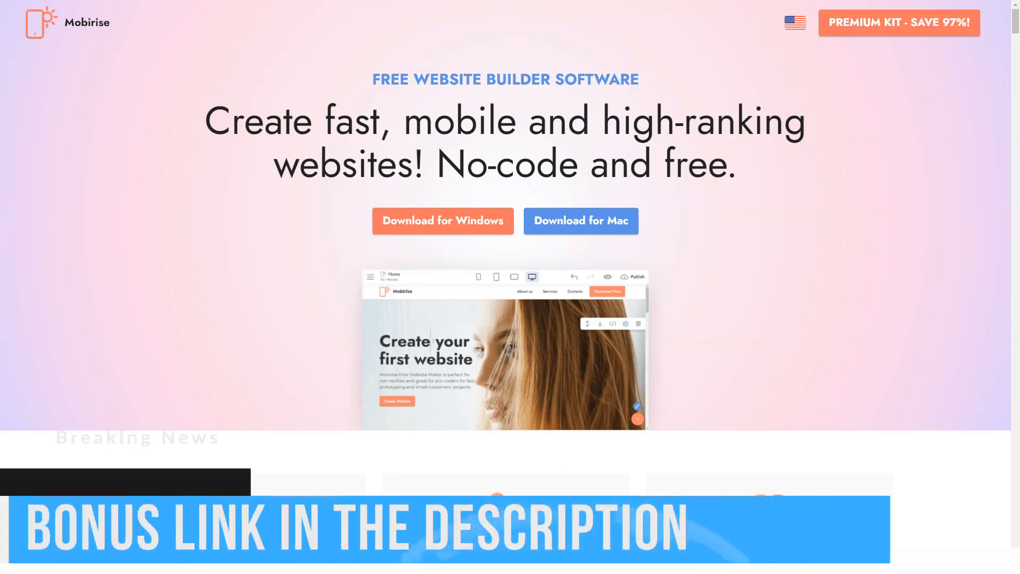
# - View the Mobirise homepage hero with its free website builder software headline
pyautogui.scroll(-3)
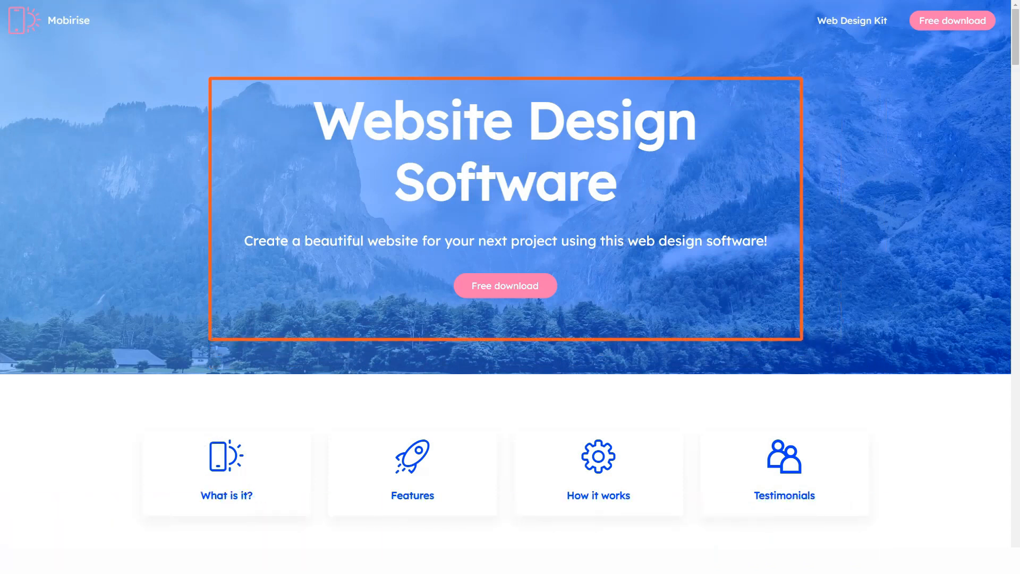
# - Move past the Website Design Software banner and cards to 'What is the best free website design software'
pyautogui.click(225, 470)
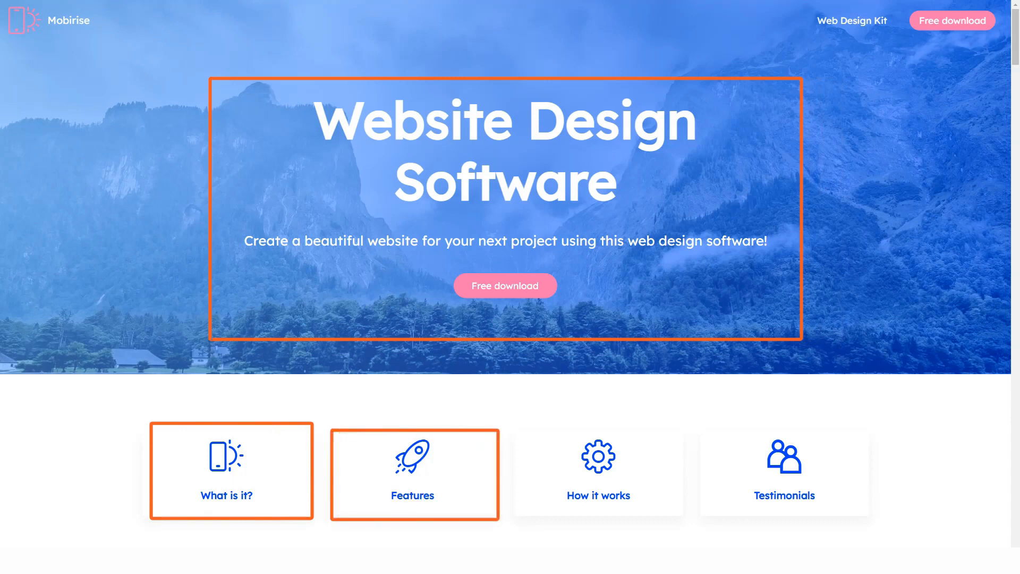
pyautogui.moveTo(597, 475)
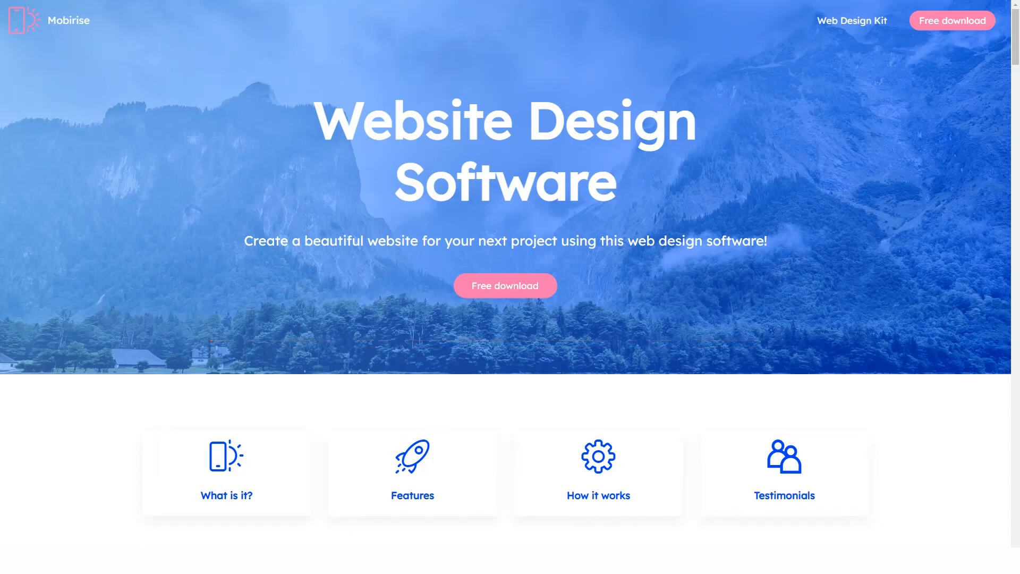
pyautogui.scroll(-3)
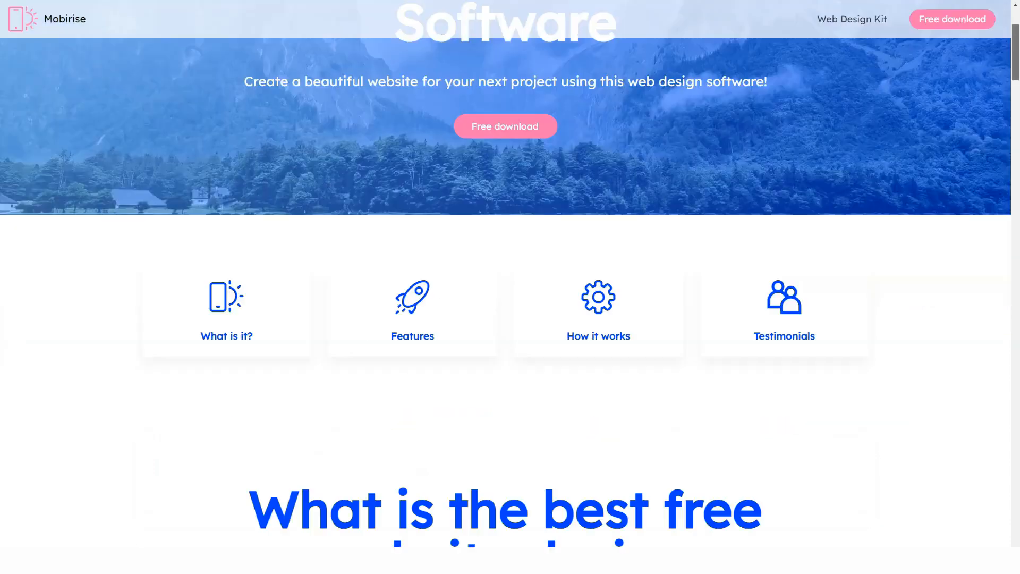
pyautogui.scroll(-3)
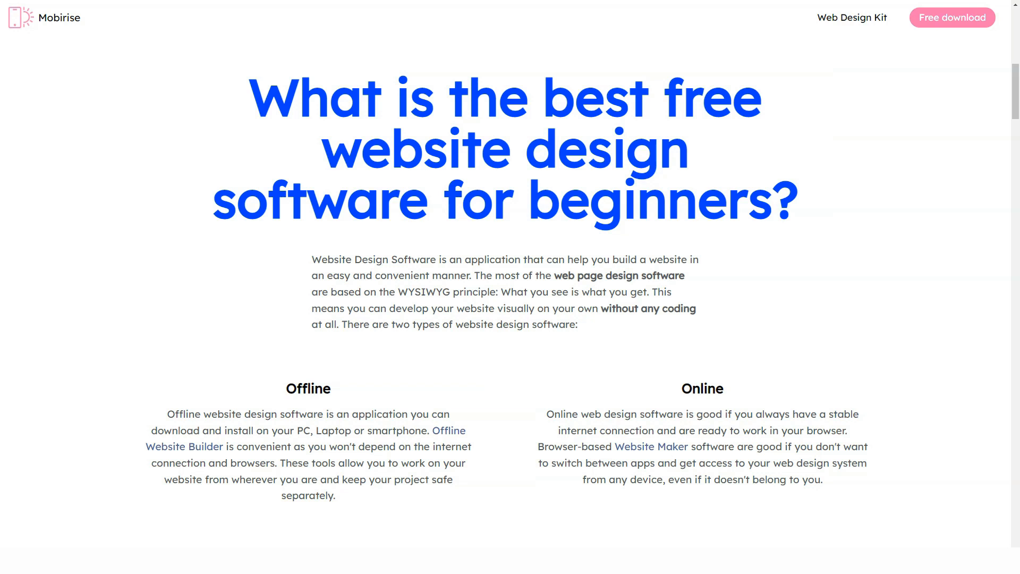
# - Scroll through the Mobile-Friendly, Free of cost, User-friendly and Awesome Designs features to the Download Mobirise banner
pyautogui.scroll(-3)
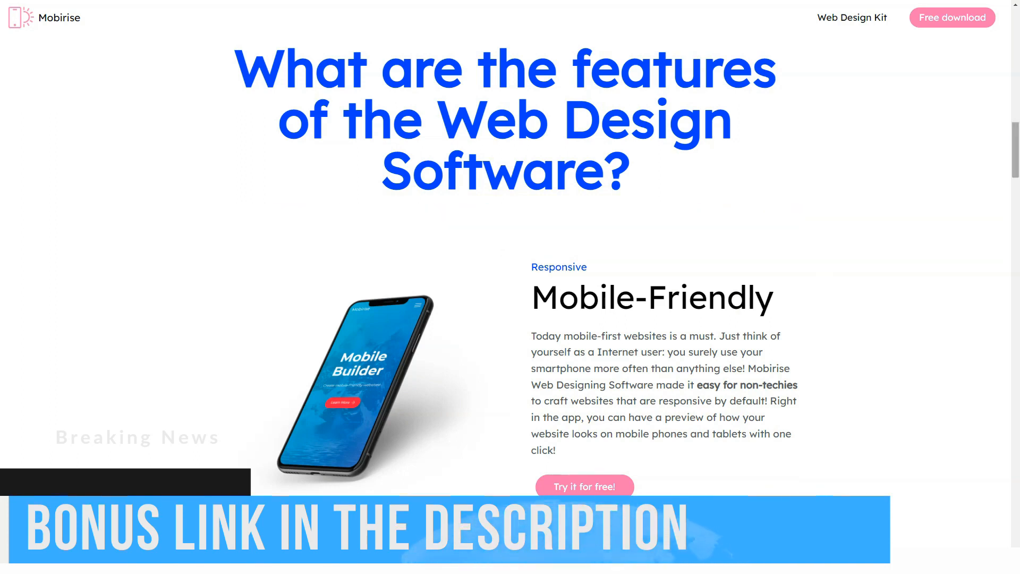
pyautogui.scroll(-3)
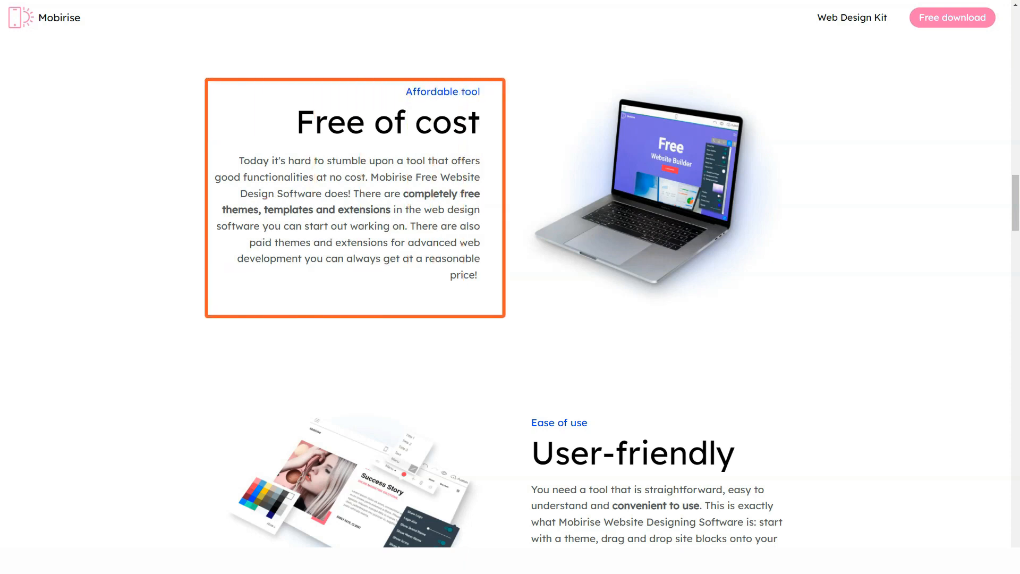
pyautogui.scroll(-3)
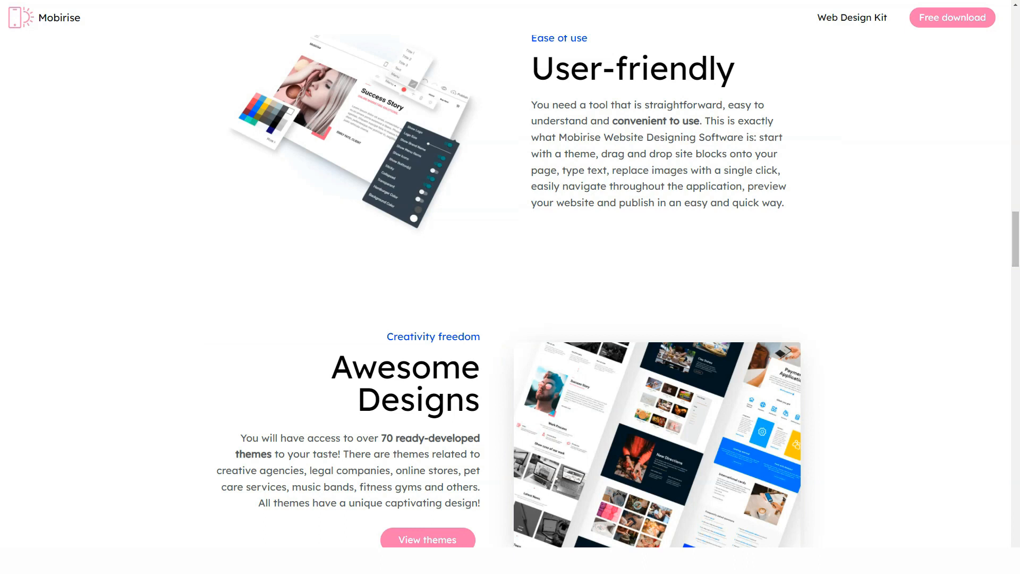
pyautogui.scroll(-3)
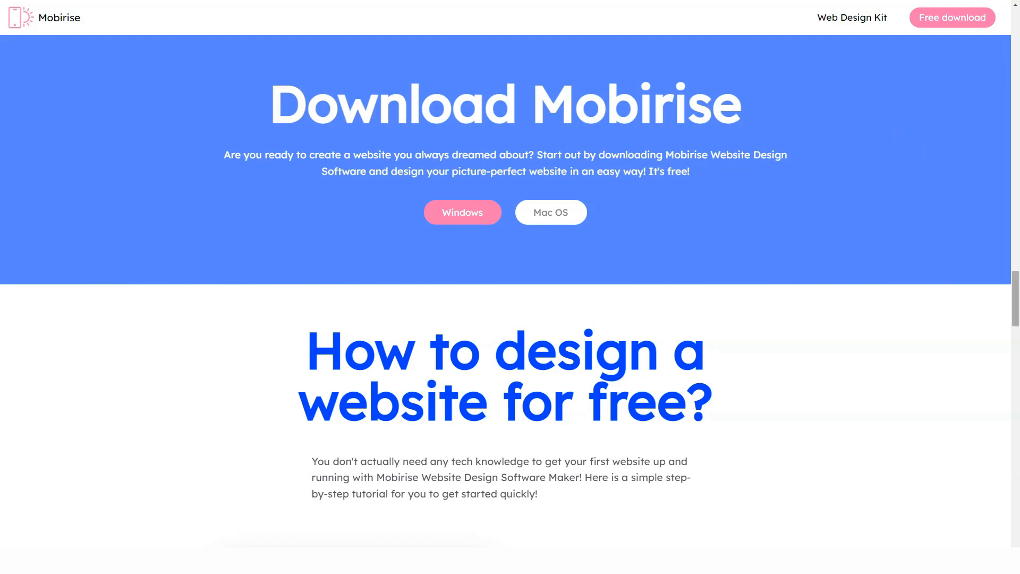
# - Scroll through the Download, Design and Publish tutorial steps to the Bootstrap 4 / Google AMP feature grid
pyautogui.scroll(-3)
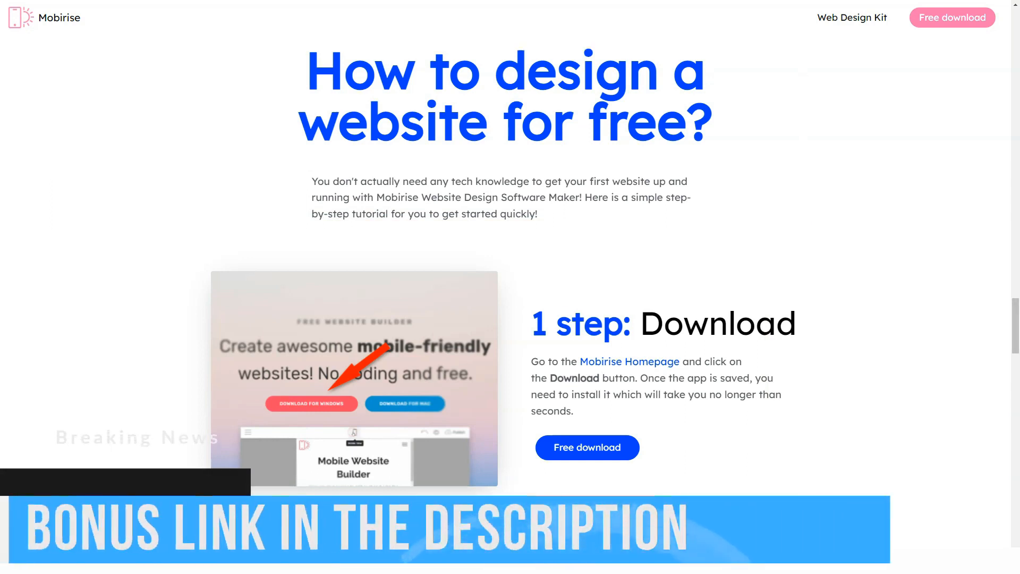
pyautogui.scroll(-3)
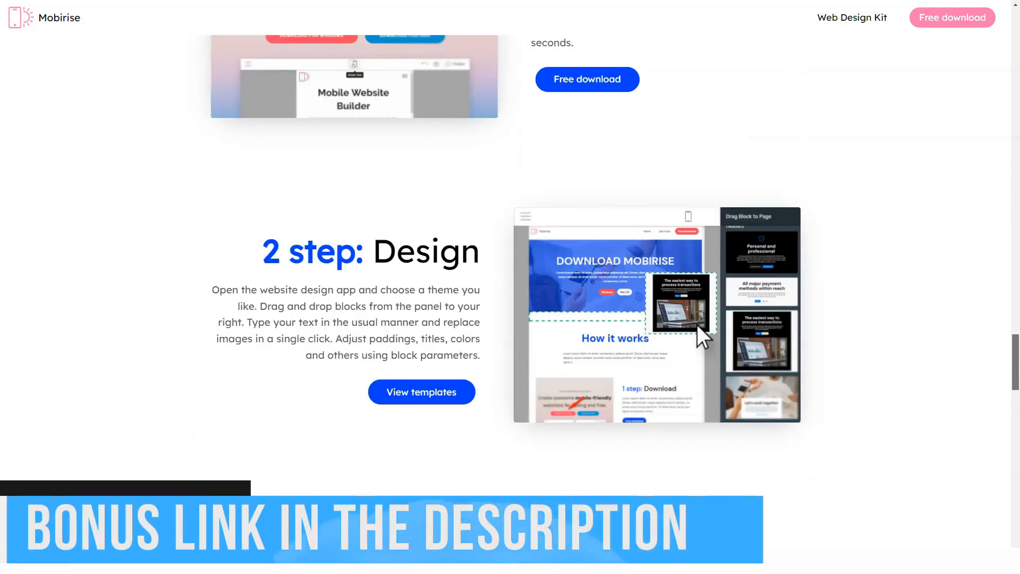
pyautogui.scroll(-3)
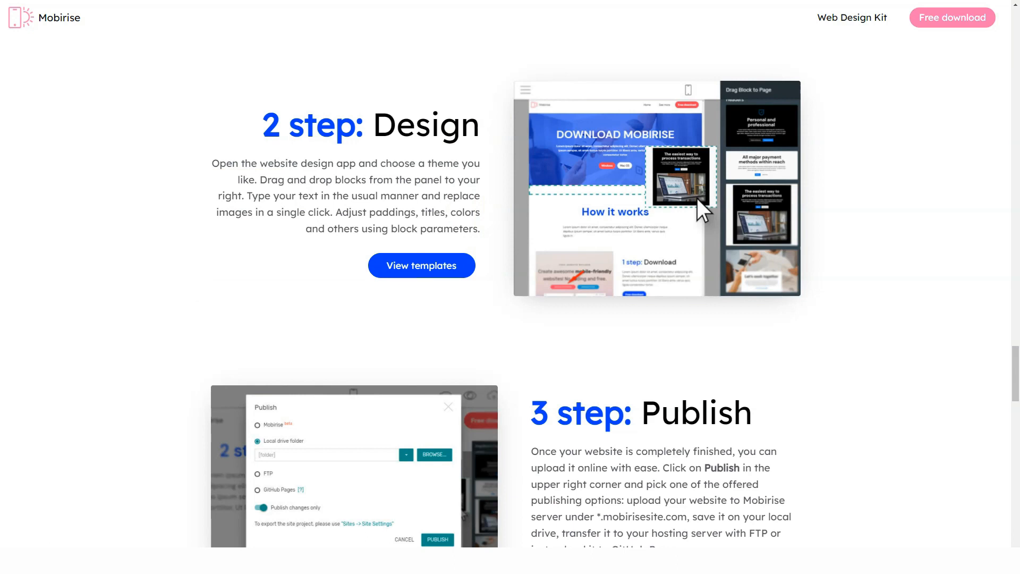
pyautogui.scroll(-3)
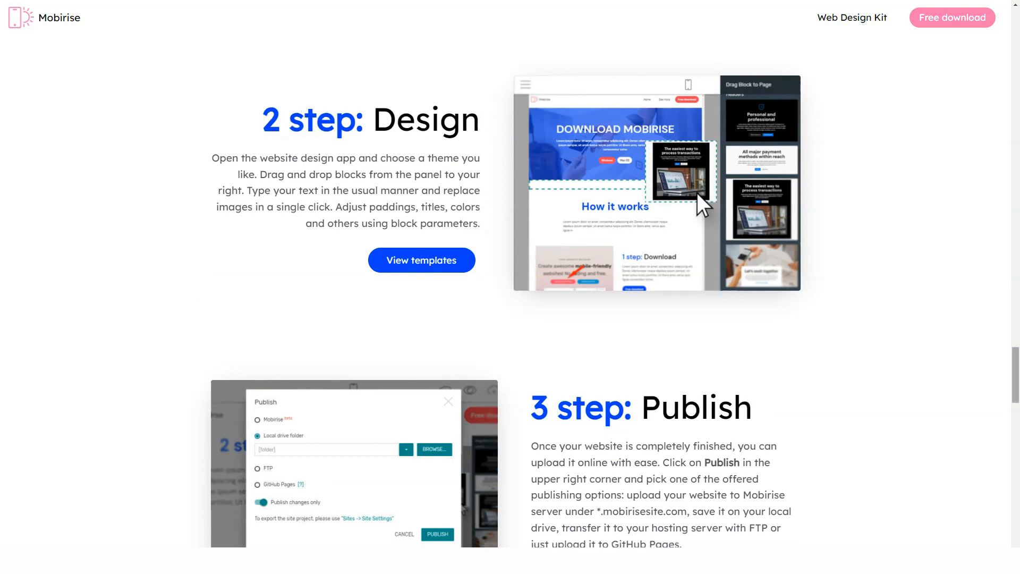
pyautogui.scroll(-3)
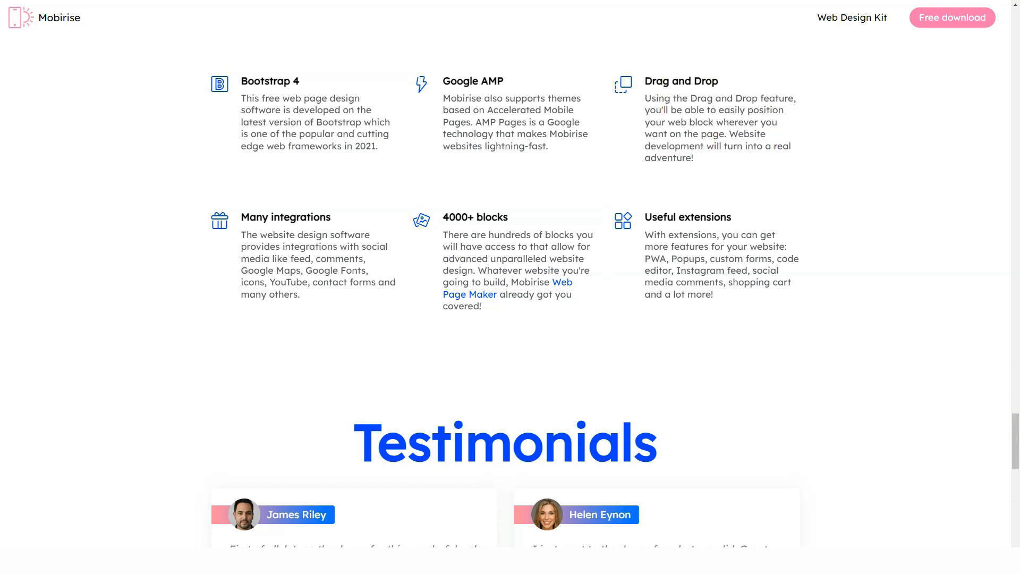
pyautogui.scroll(-3)
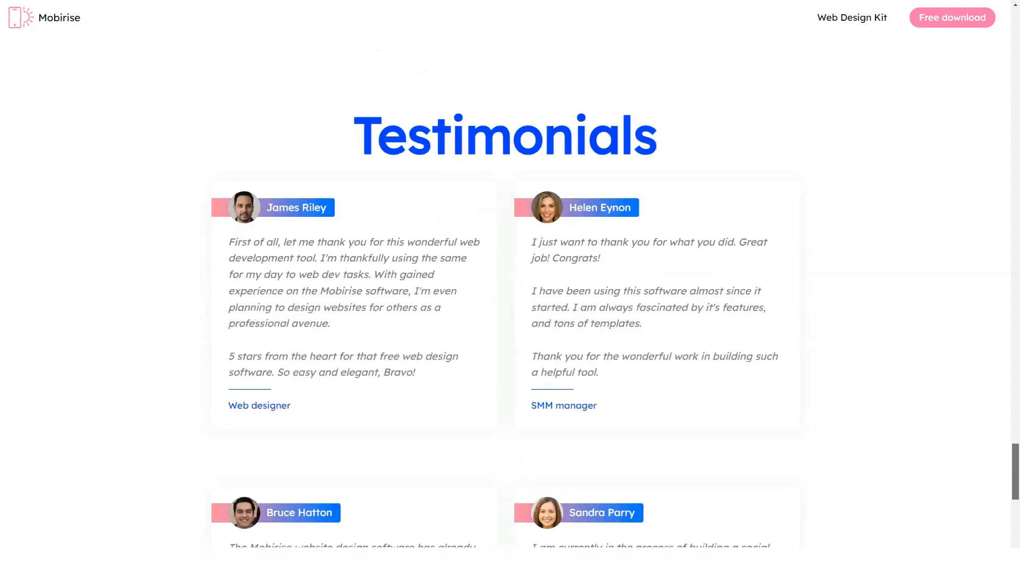
pyautogui.scroll(-3)
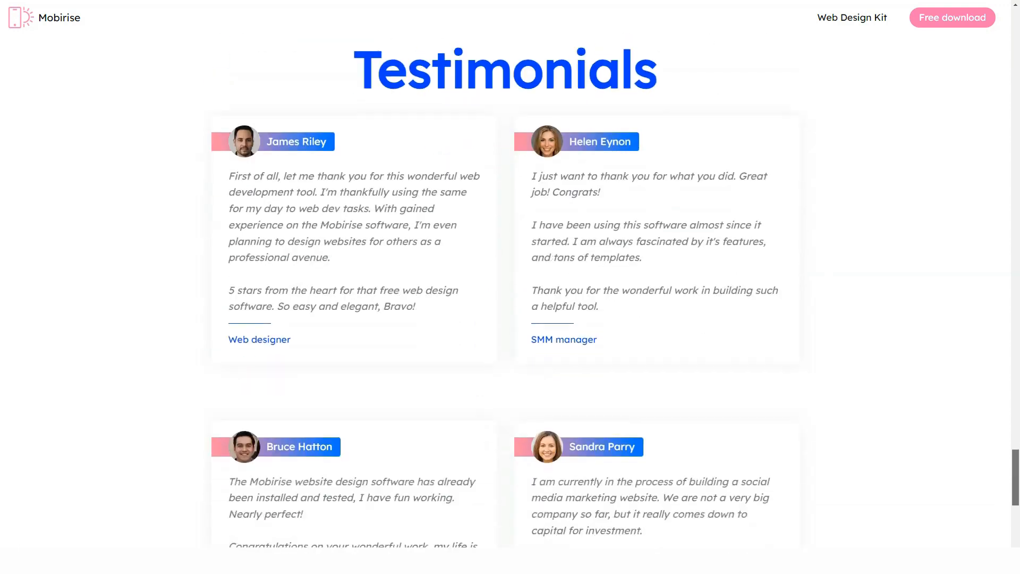
pyautogui.scroll(-3)
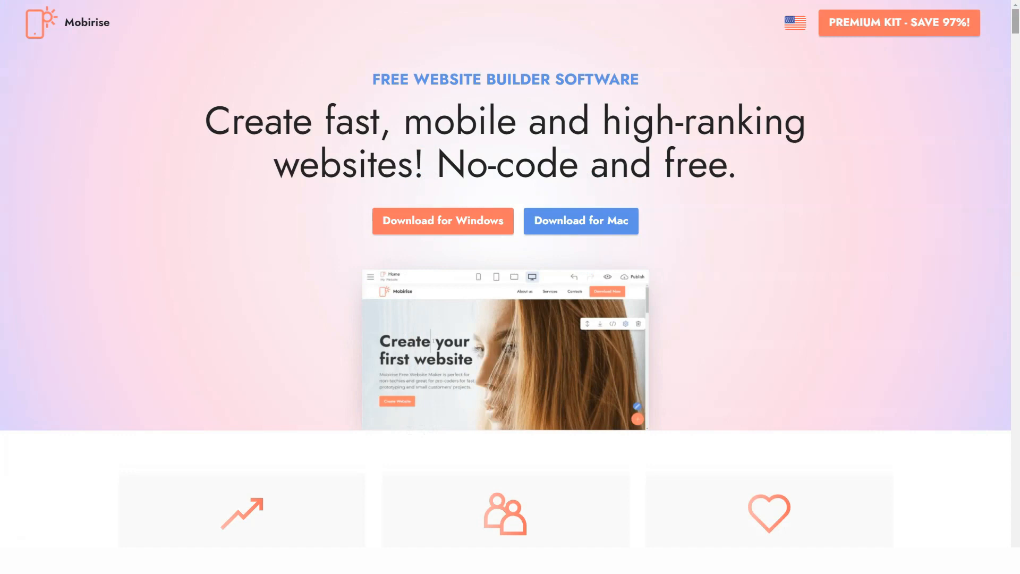
# - Browse the Mobirise homepage down to its Follow us section and footer links
pyautogui.scroll(-3)
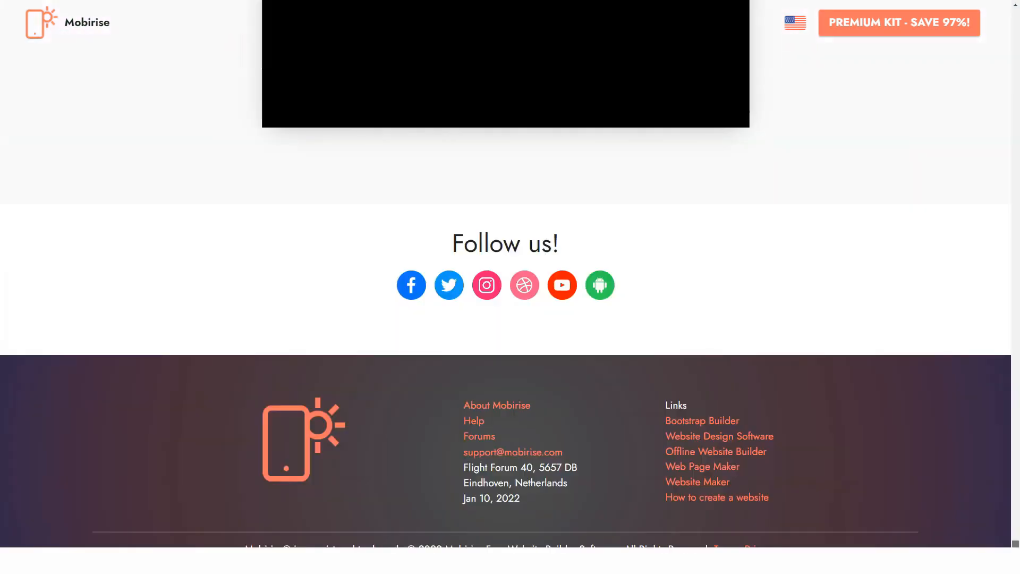
pyautogui.click(503, 64)
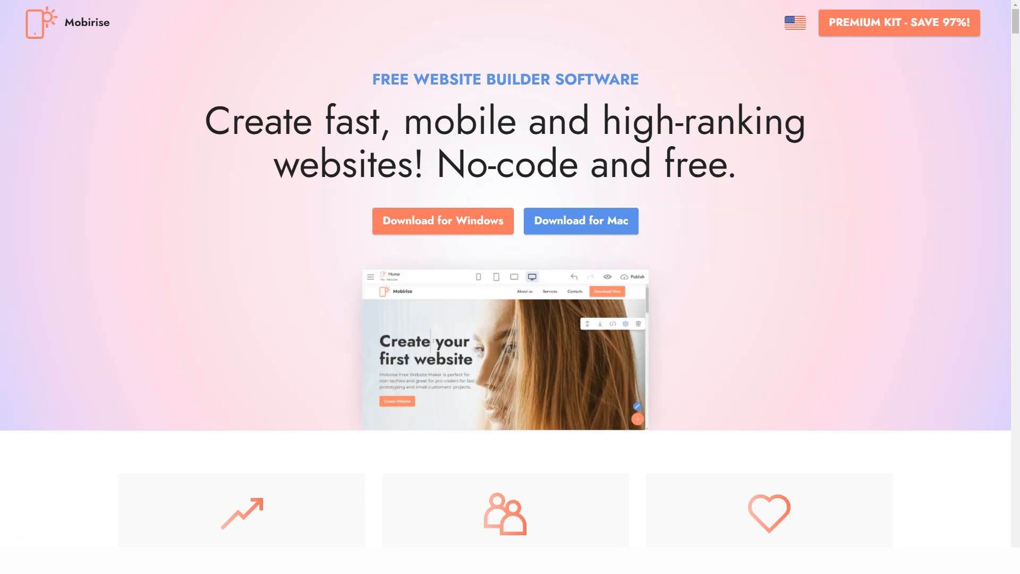
pyautogui.scroll(-3)
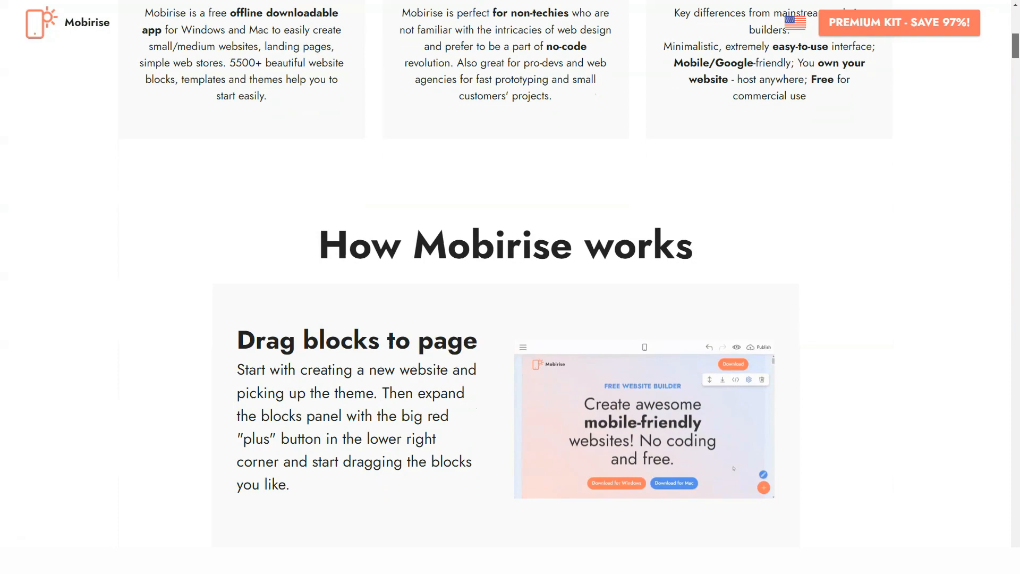
pyautogui.scroll(-3)
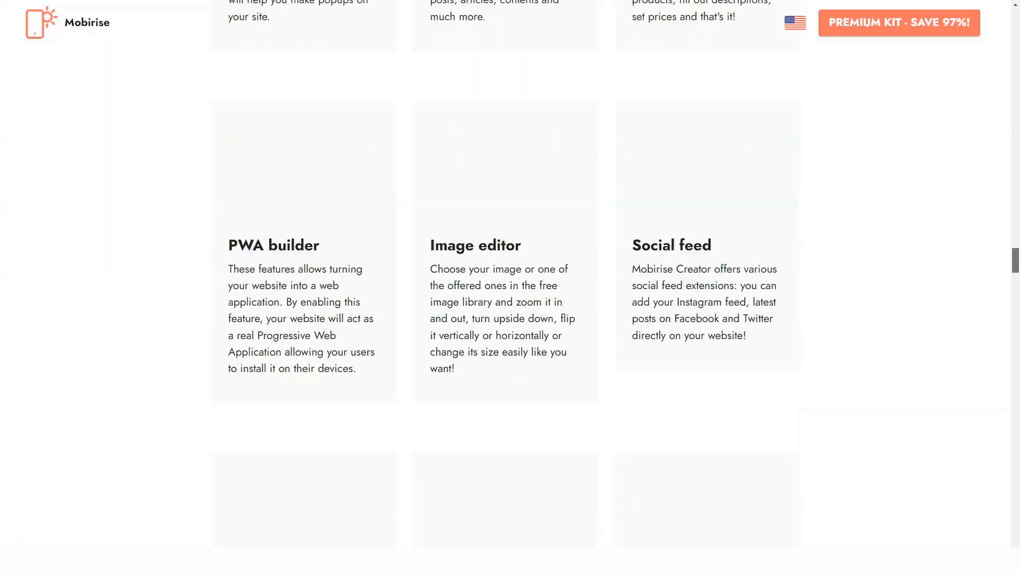
pyautogui.scroll(-3)
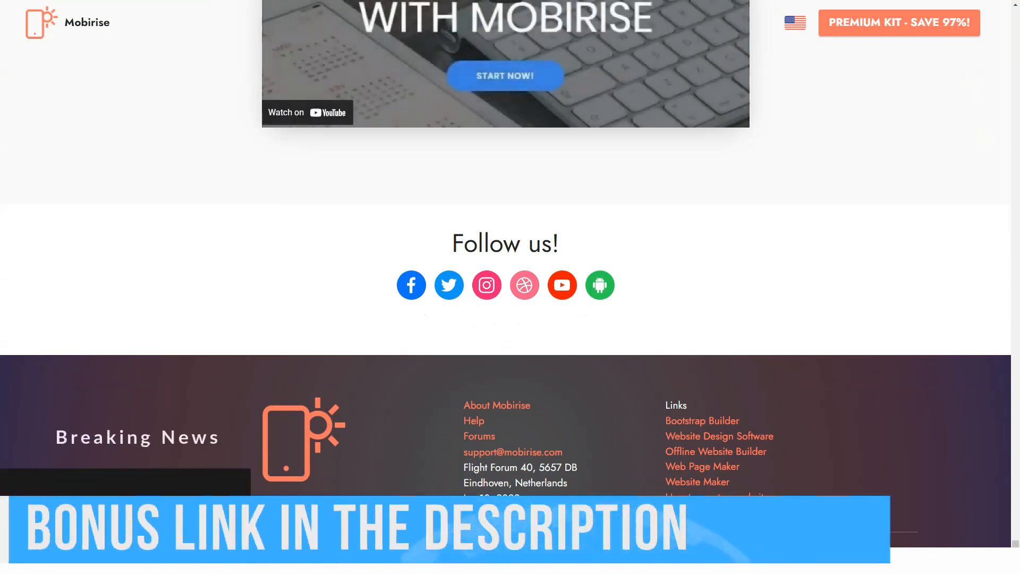
# - Return toward the top and settle on the What is Mobirise, Who is it for and Why Mobirise cards
pyautogui.scroll(3)
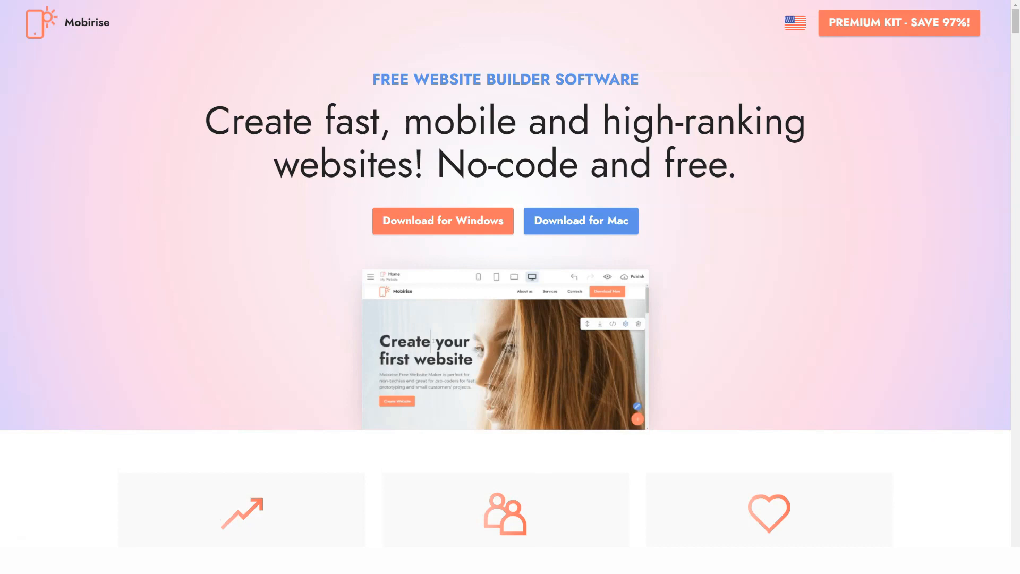
pyautogui.scroll(-3)
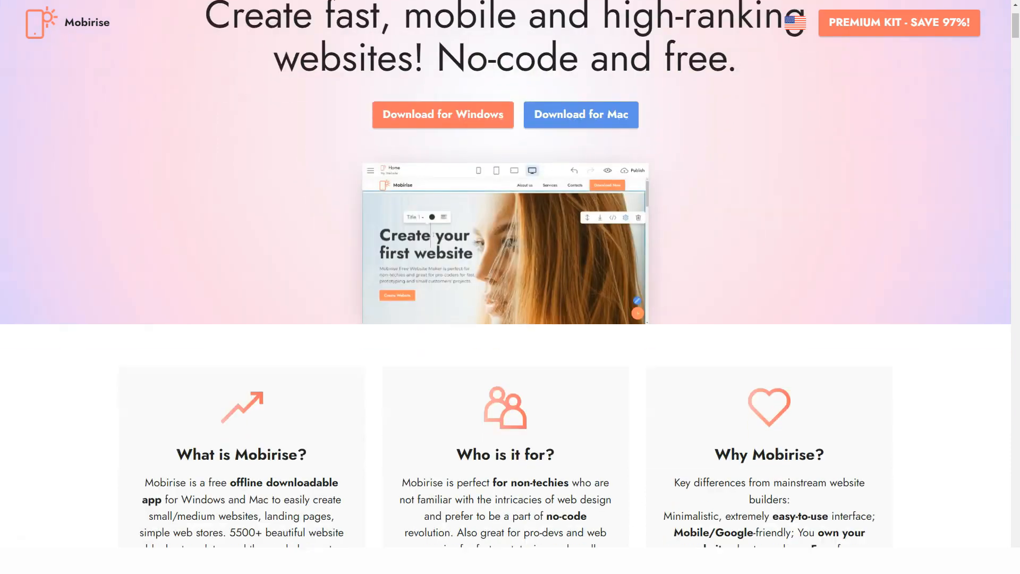
pyautogui.scroll(-3)
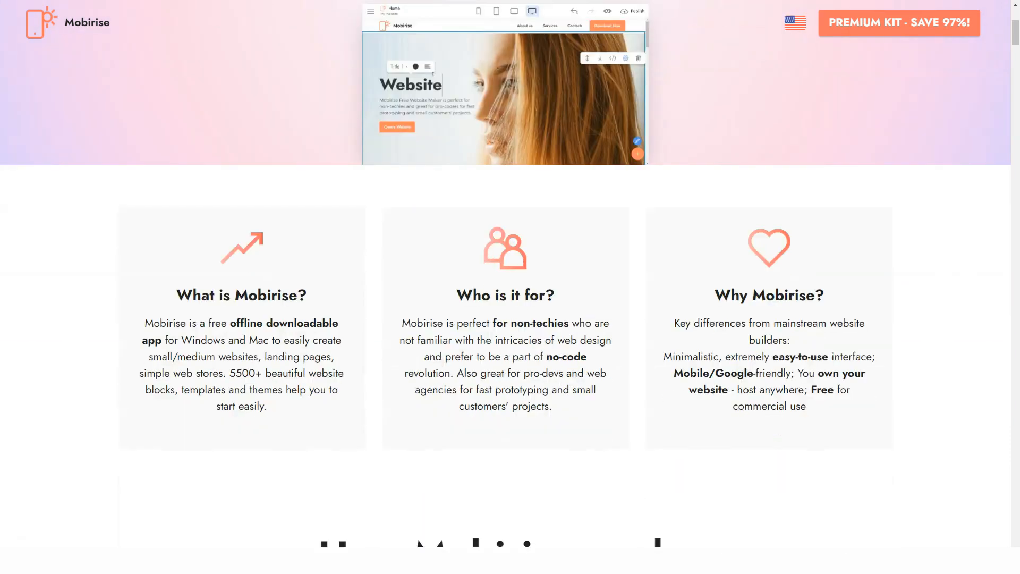